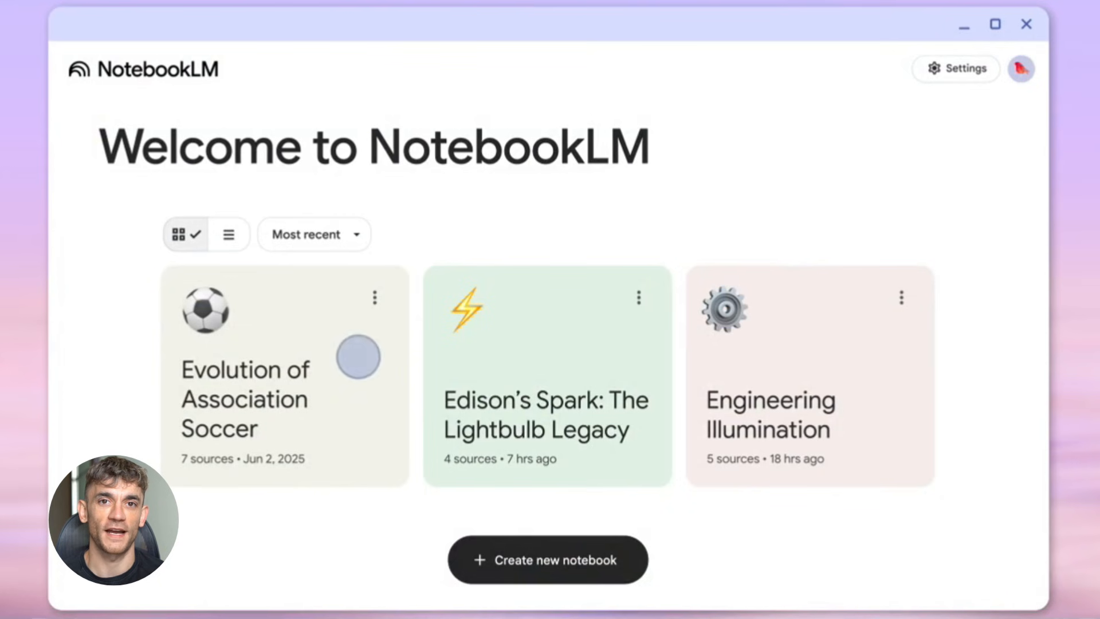
- In the Evolution of Association Soccer notebook, ask how professionalization affected soccer's growth
{"action": "left_click", "coordinate": [284, 375]}
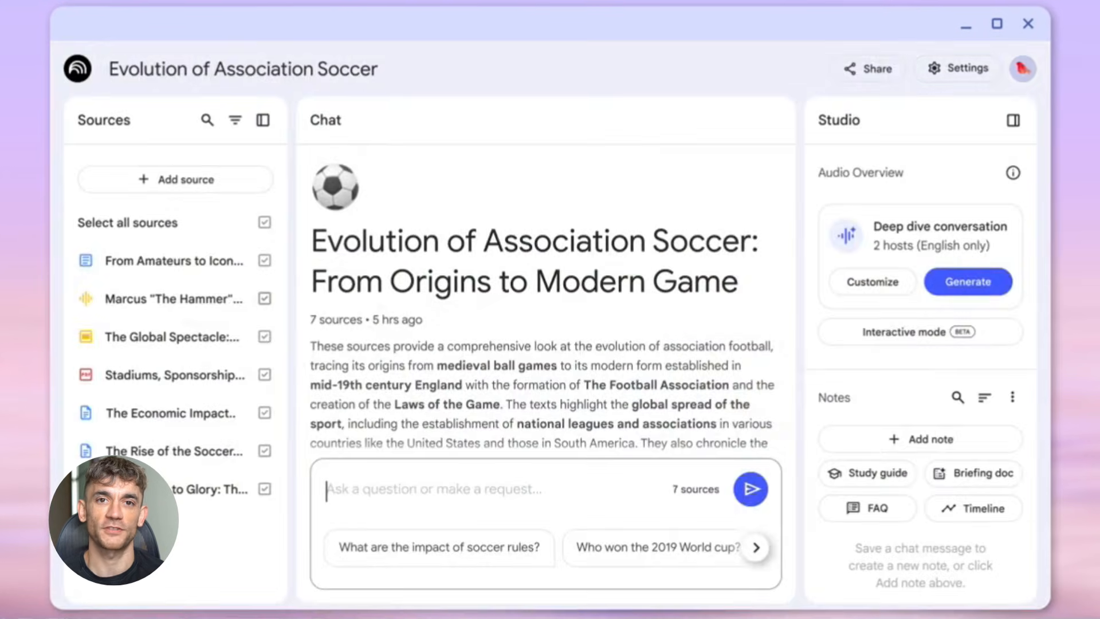
{"action": "type", "text": "How did the professionalization of soccer impact its growth and reach?"}
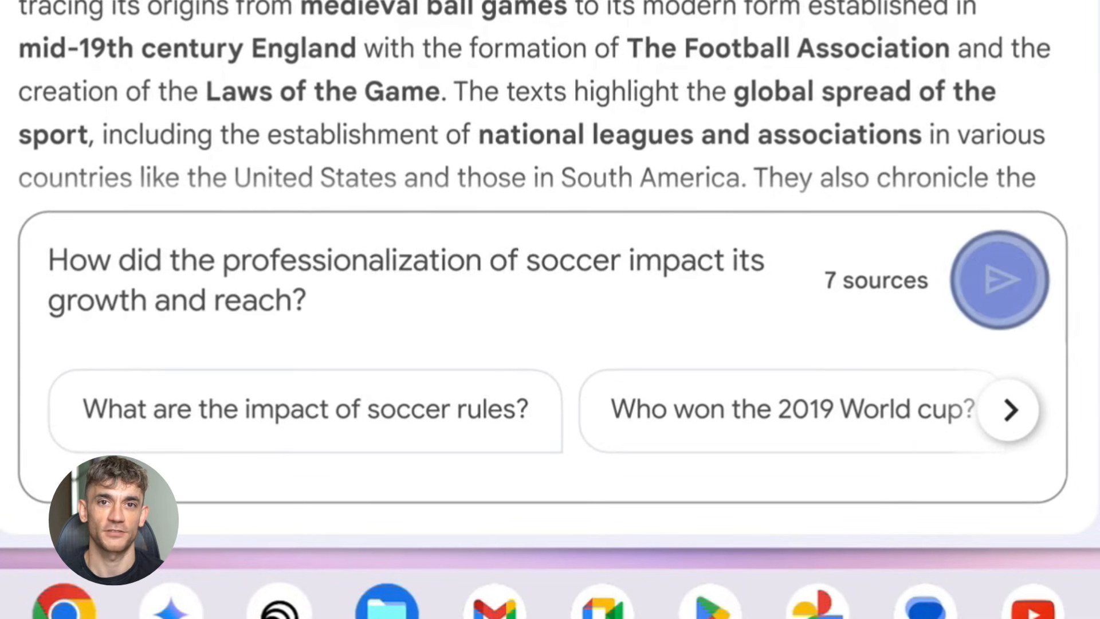
{"action": "left_click", "coordinate": [999, 279]}
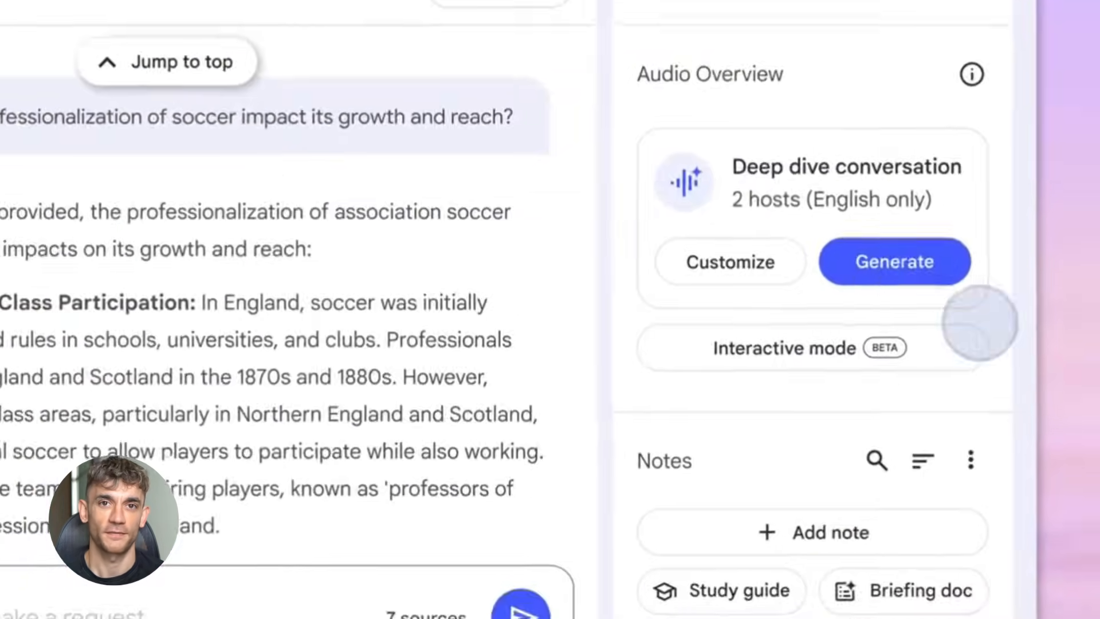
{"action": "left_click", "coordinate": [893, 261]}
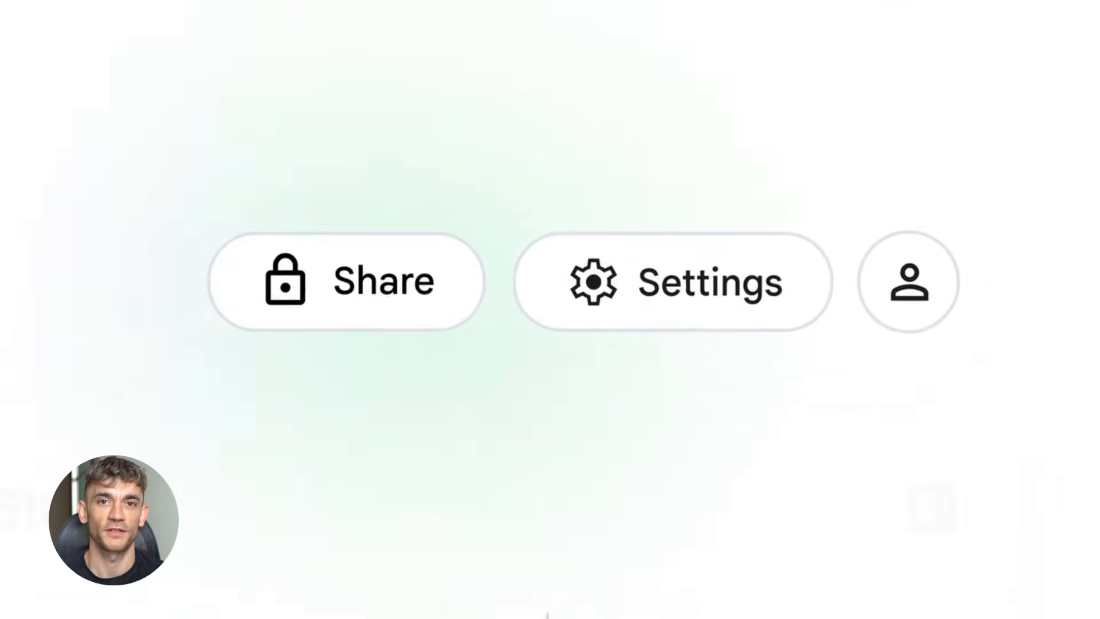
- Change the notebook's sharing access to anyone with the link
{"action": "left_click", "coordinate": [348, 282]}
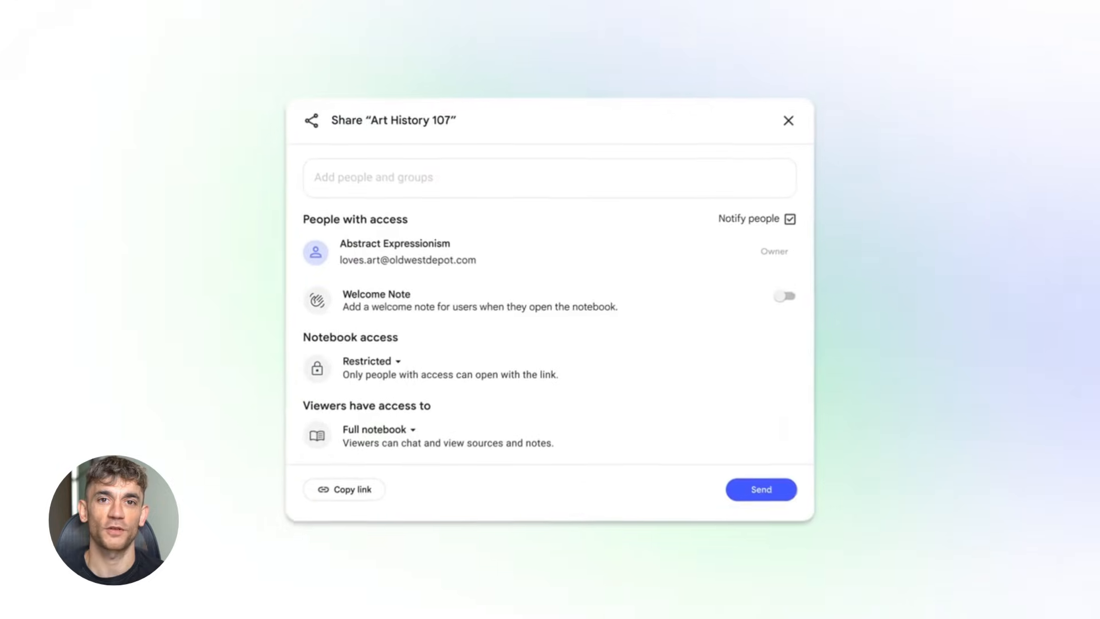
{"action": "left_click", "coordinate": [371, 360]}
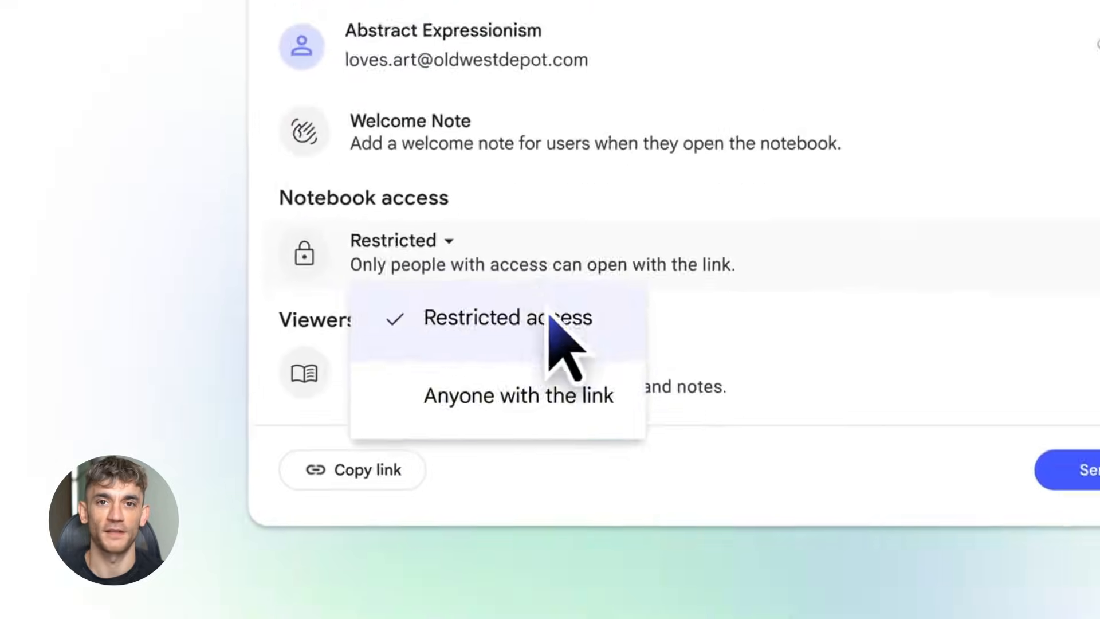
{"action": "left_click", "coordinate": [517, 395]}
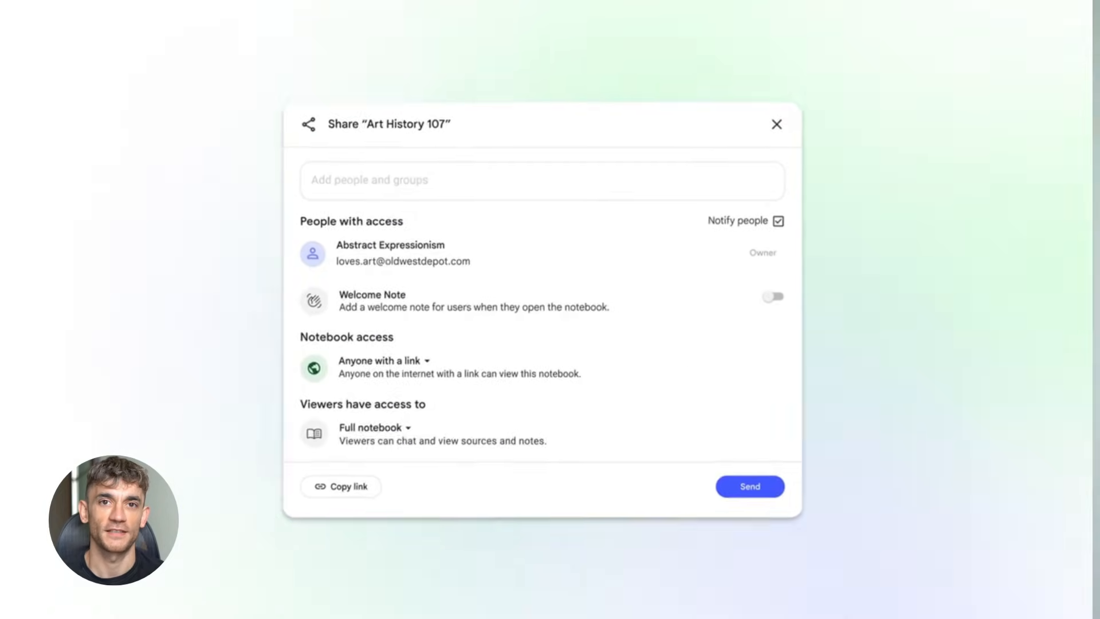
{"action": "left_click", "coordinate": [777, 124]}
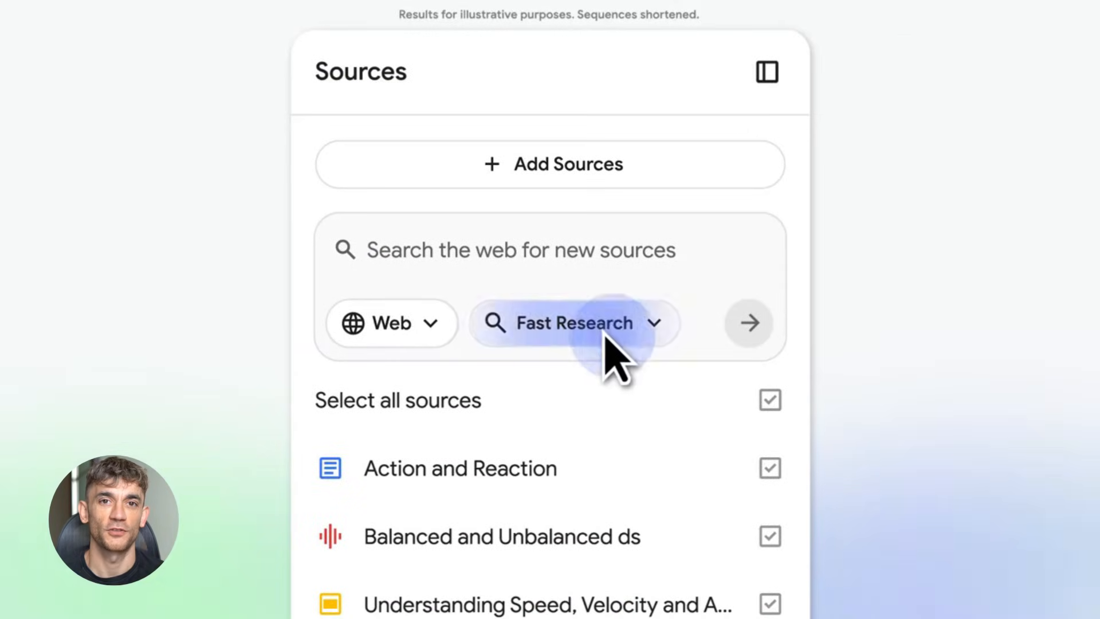
- Run Deep Research on 'Latest breakthroughs in quantum physics' and view the 57 discovered sources
{"action": "left_click", "coordinate": [573, 322]}
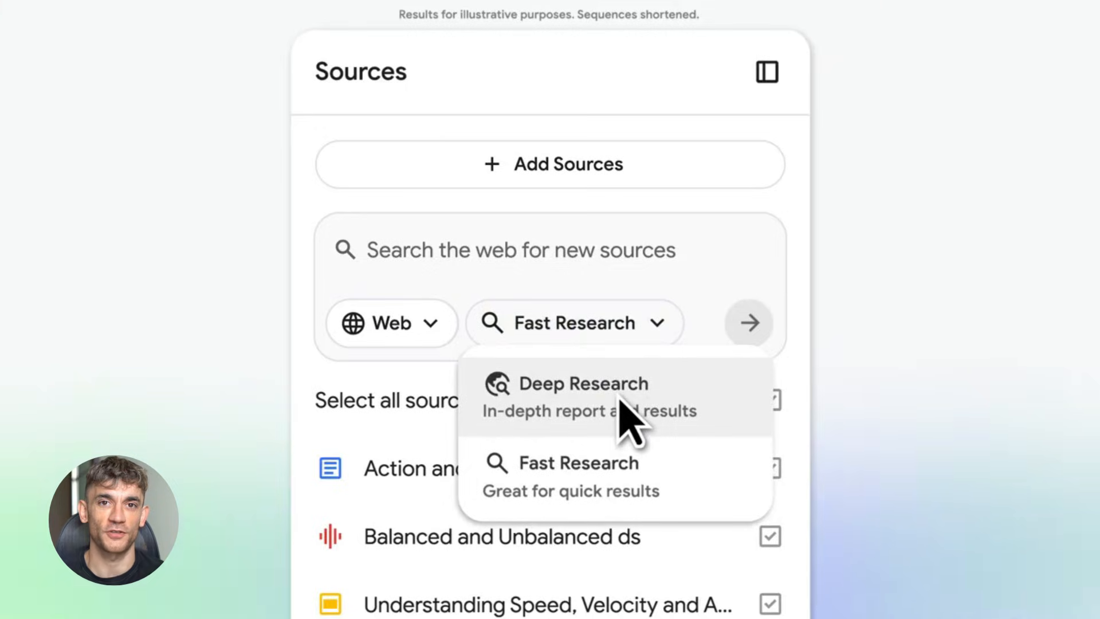
{"action": "left_click", "coordinate": [584, 383]}
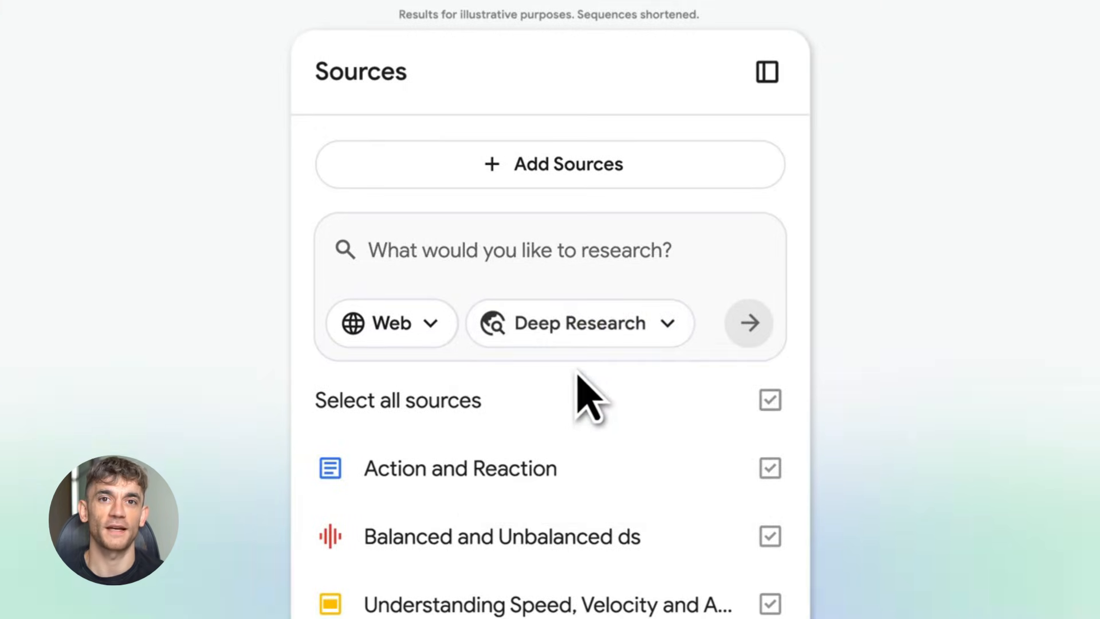
{"action": "type", "text": "Latest breakthroughs in quantum physics"}
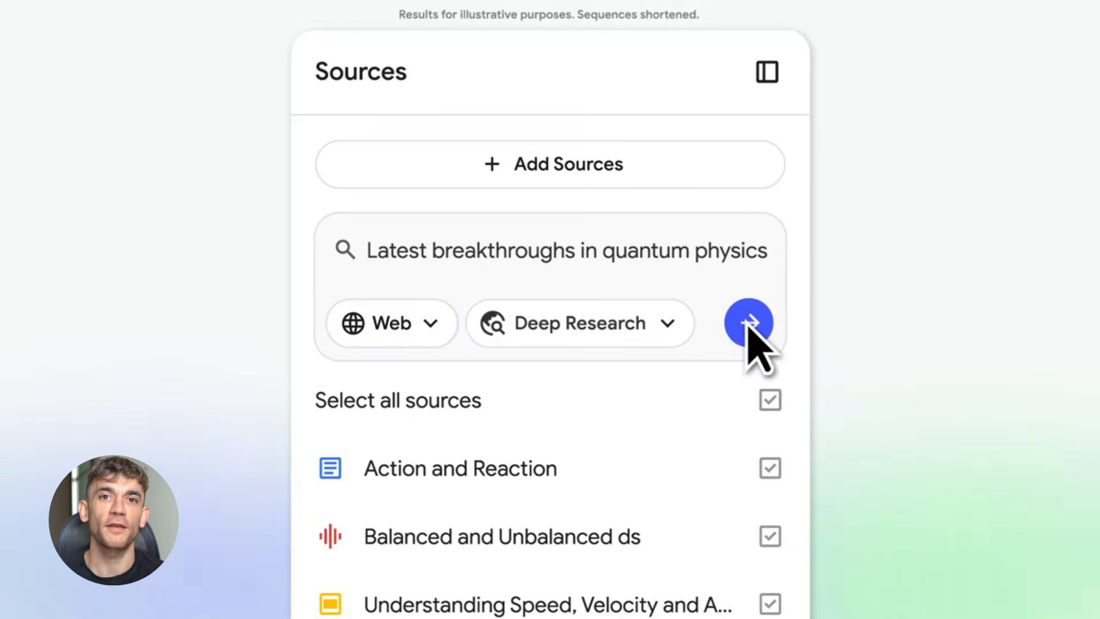
{"action": "left_click", "coordinate": [748, 323]}
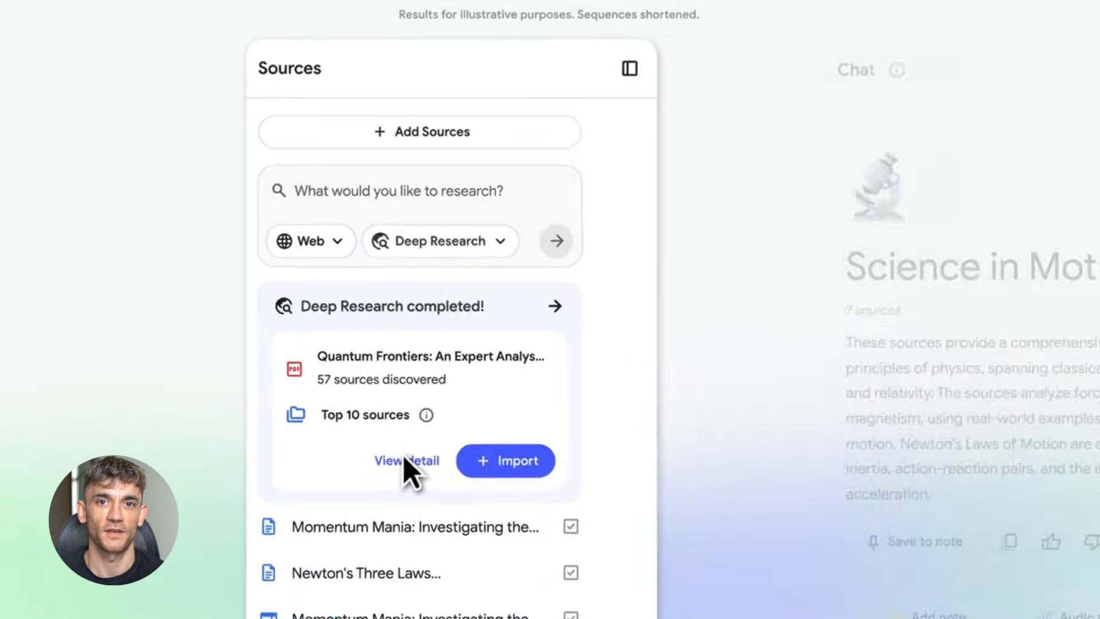
{"action": "left_click", "coordinate": [405, 460]}
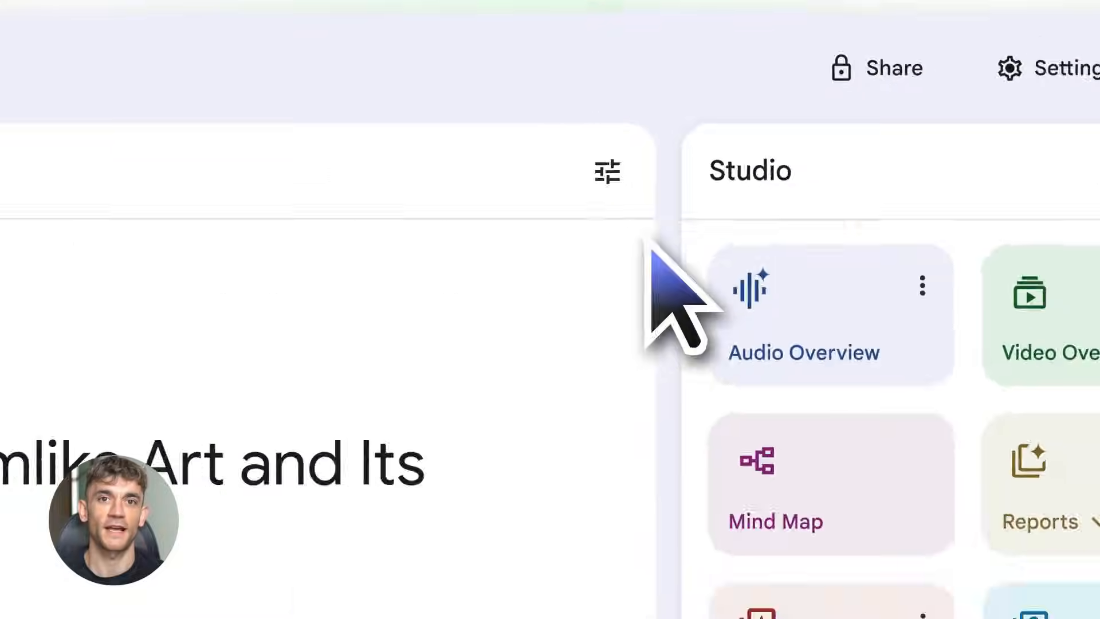
- Save the chat configuration with the Learning Guide conversational style
{"action": "left_click", "coordinate": [606, 171]}
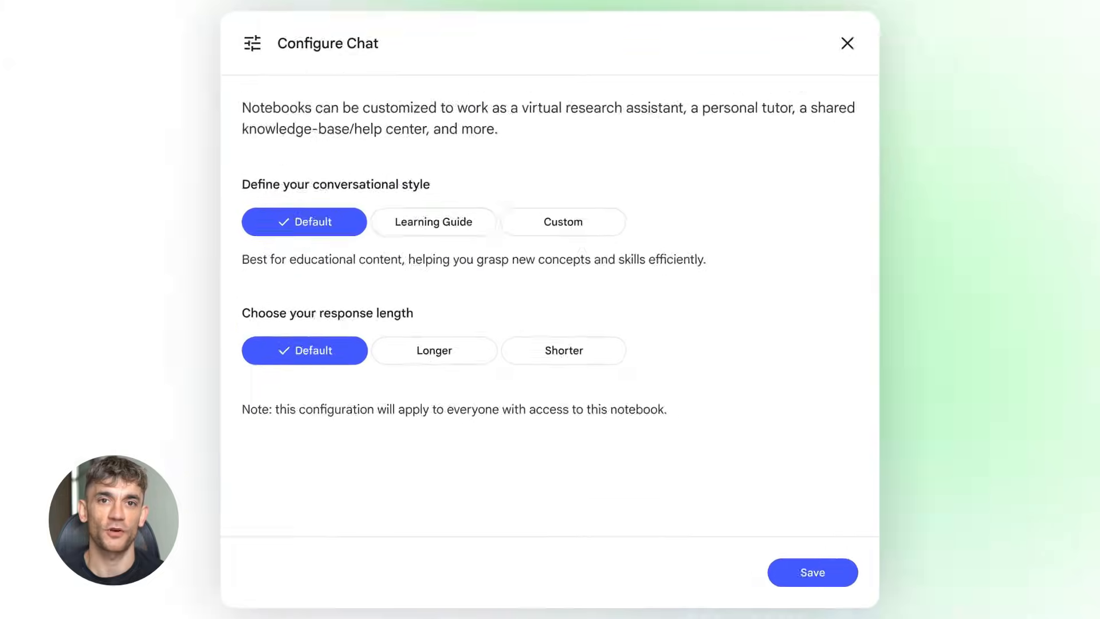
{"action": "left_click", "coordinate": [433, 221]}
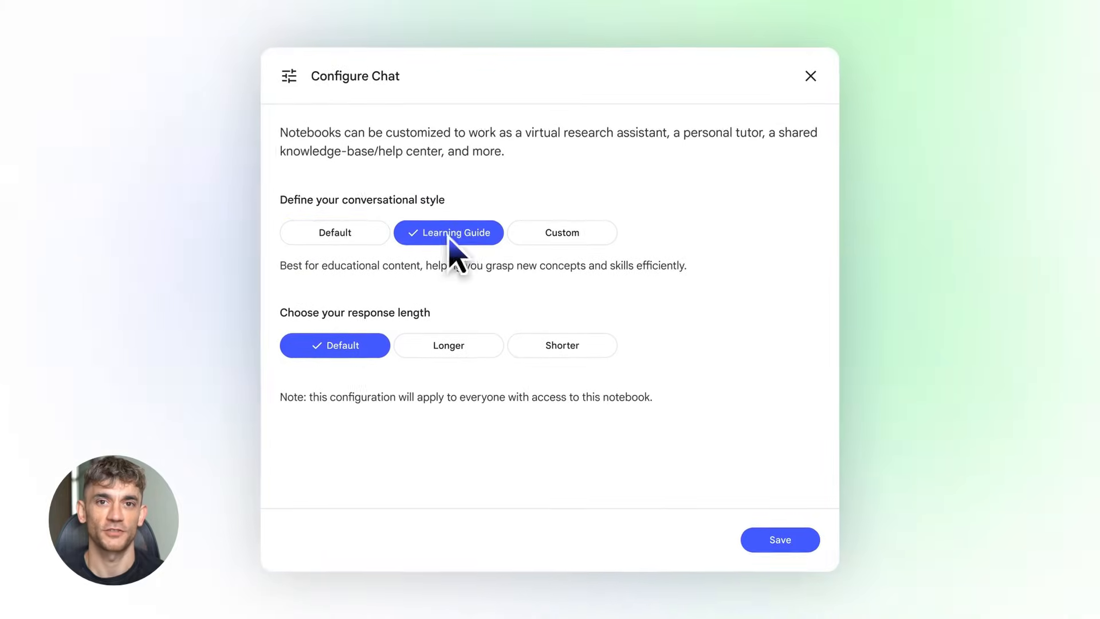
{"action": "left_click", "coordinate": [778, 540]}
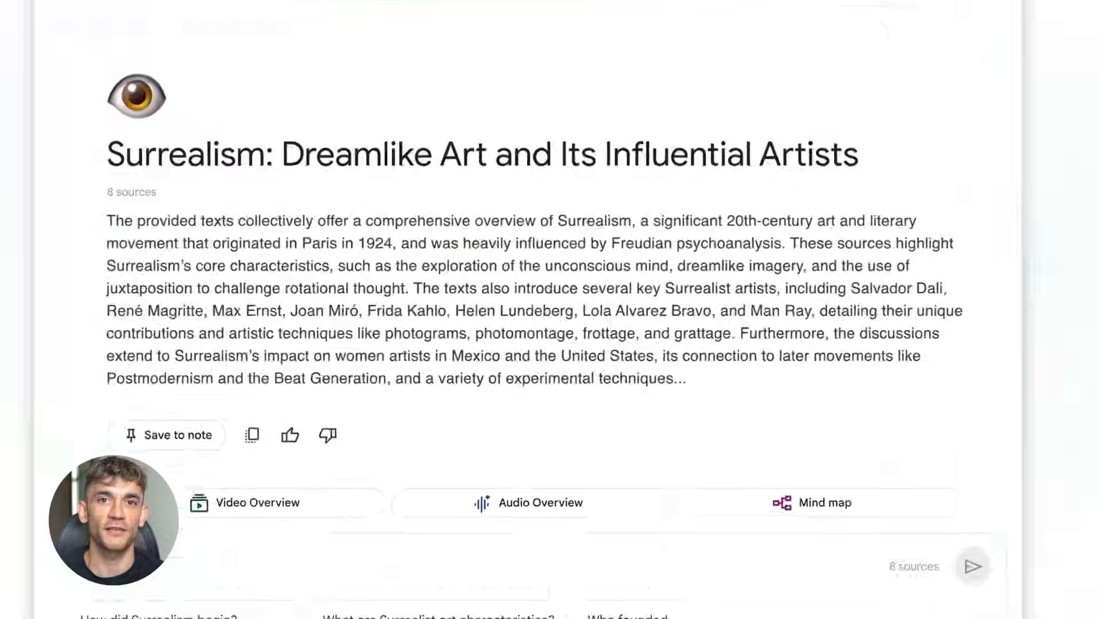
- Reply to the tutor that you're preparing for an AP Art History exam
{"action": "type", "text": "Let's g"}
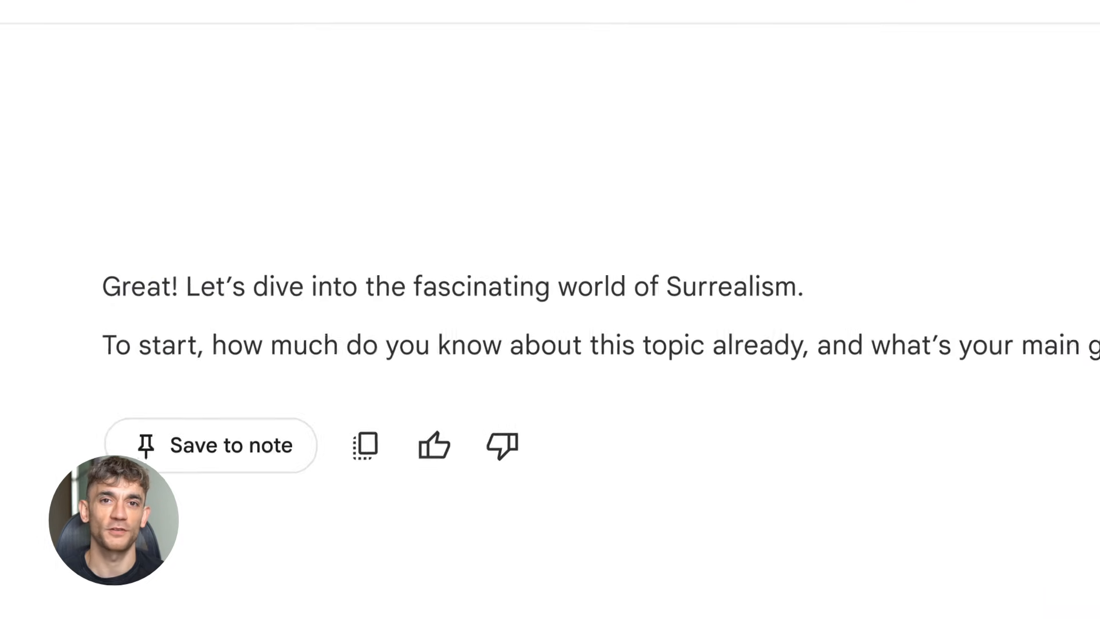
{"action": "scroll", "scroll_direction": "down", "scroll_amount": 3}
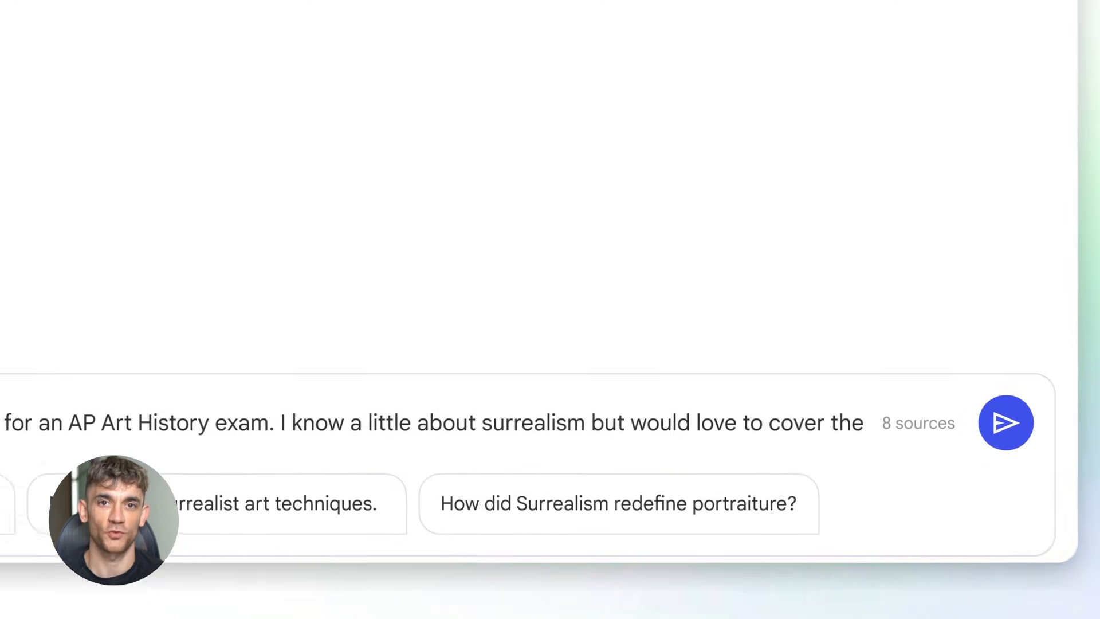
{"action": "left_click", "coordinate": [1005, 422]}
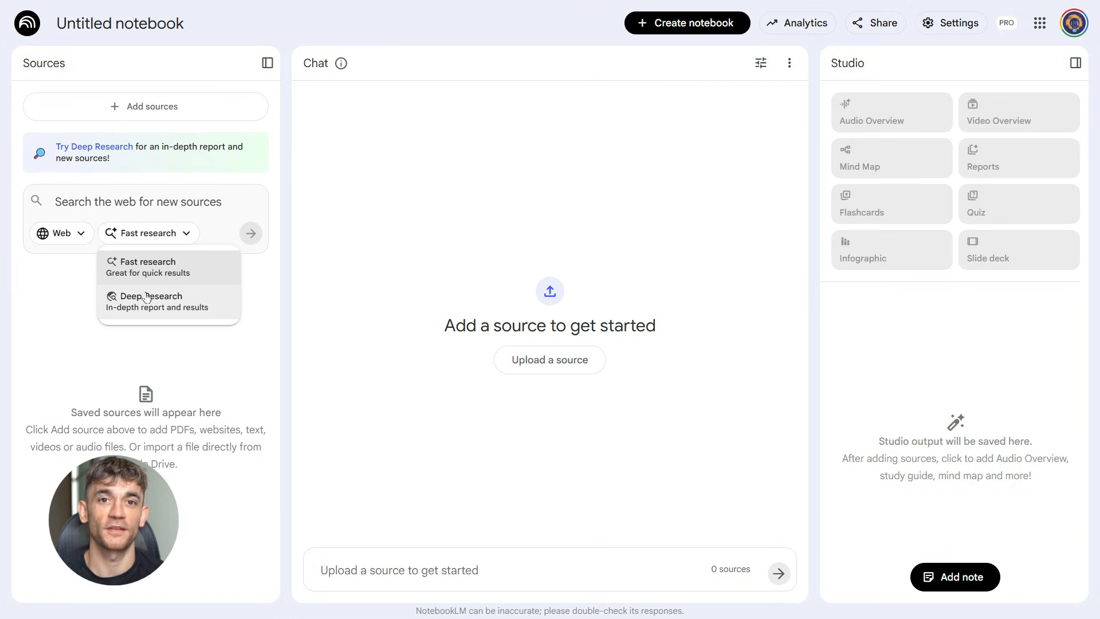
- Run Deep Research on top-ranking pages for 'AI automation for small business'
{"action": "left_click", "coordinate": [150, 301]}
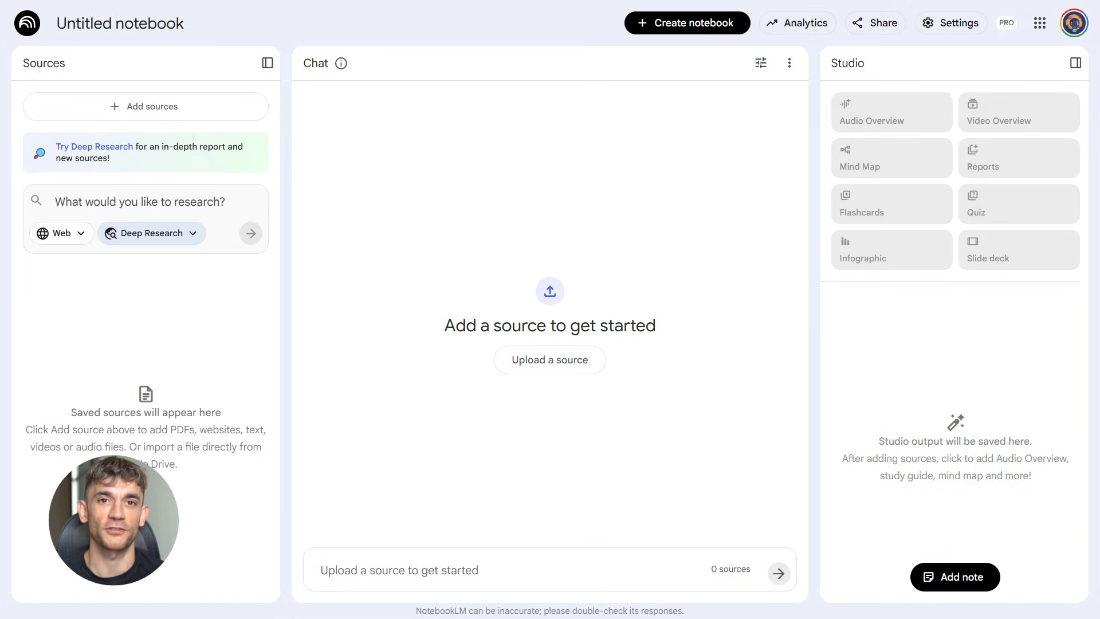
{"action": "type", "text": "Research the top ranking pages for the keyword AI automation for small business and produce a top level content brief including search intent, top five subtopics to cover, ideal word count range, six suggested H2s, and three unique angles to outrank competitors"}
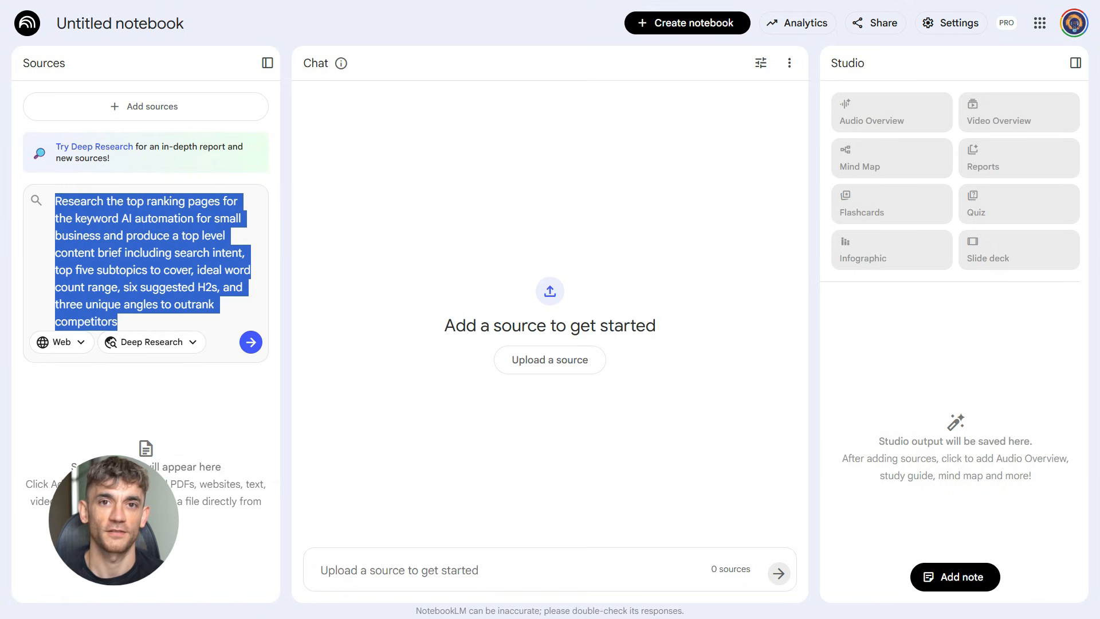
{"action": "mouse_move", "coordinate": [238, 343]}
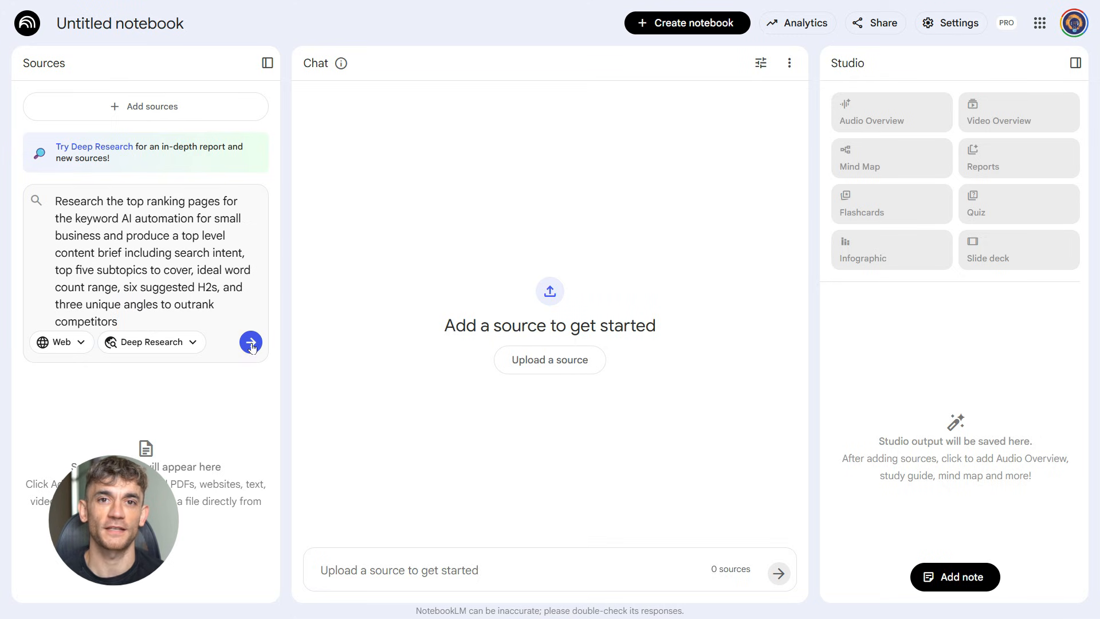
{"action": "left_click", "coordinate": [251, 343]}
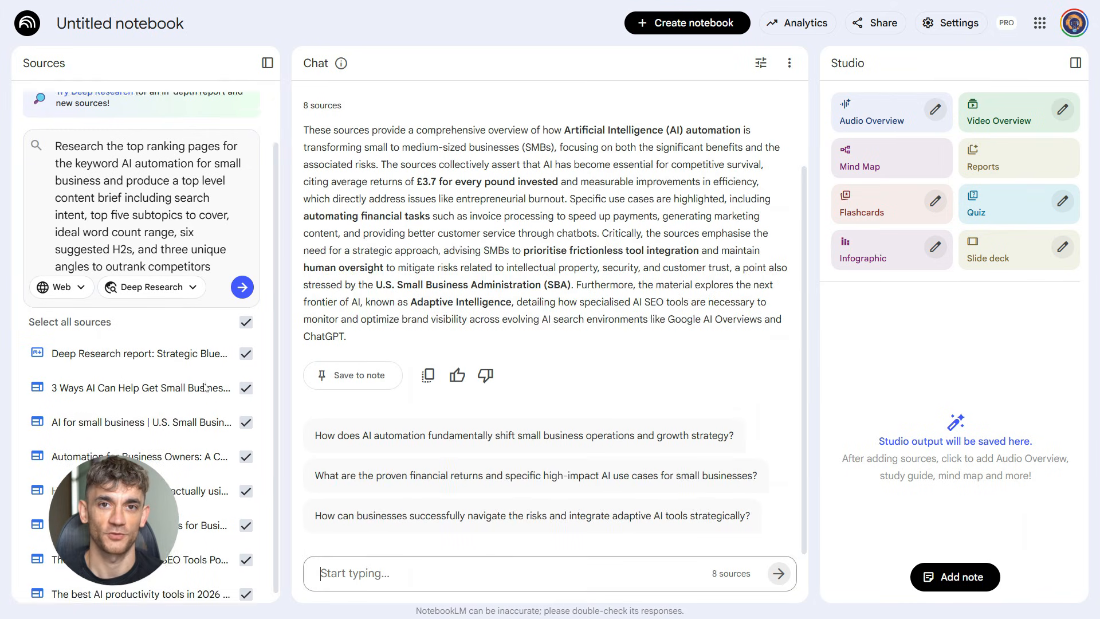
{"action": "mouse_move", "coordinate": [891, 263]}
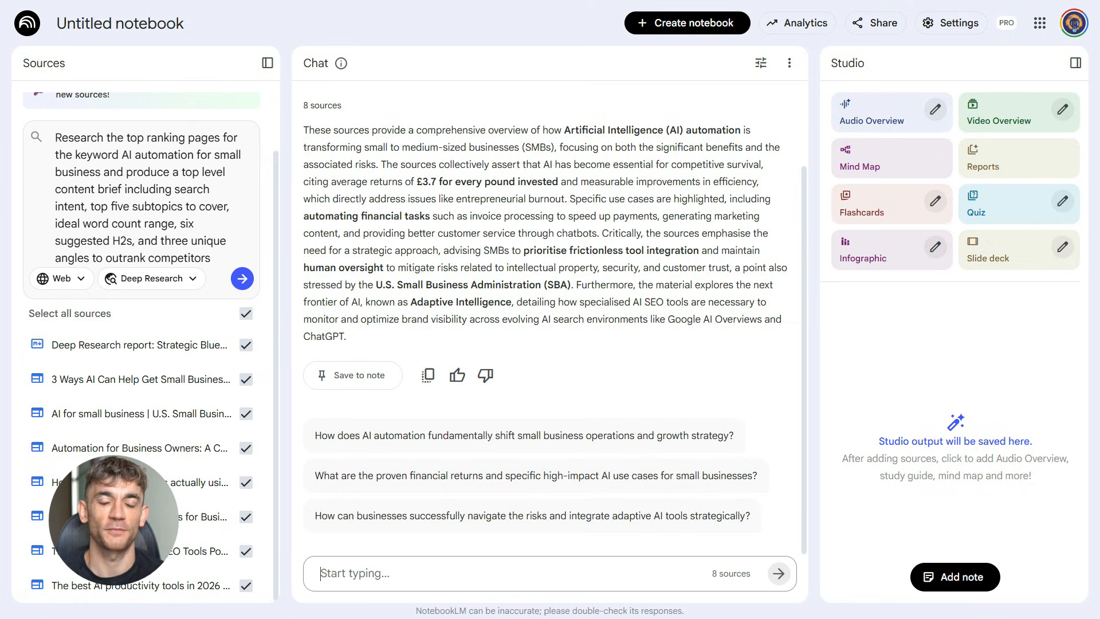
- Request ten emotional-trigger headline variations with short social captions and read the results
{"action": "type", "text": "From the brief, generate ten headline variations using emotional triggers like INSANE, FREE, or Game Changing and include short social captions for each. Now NotebookLM gives you ten different"}
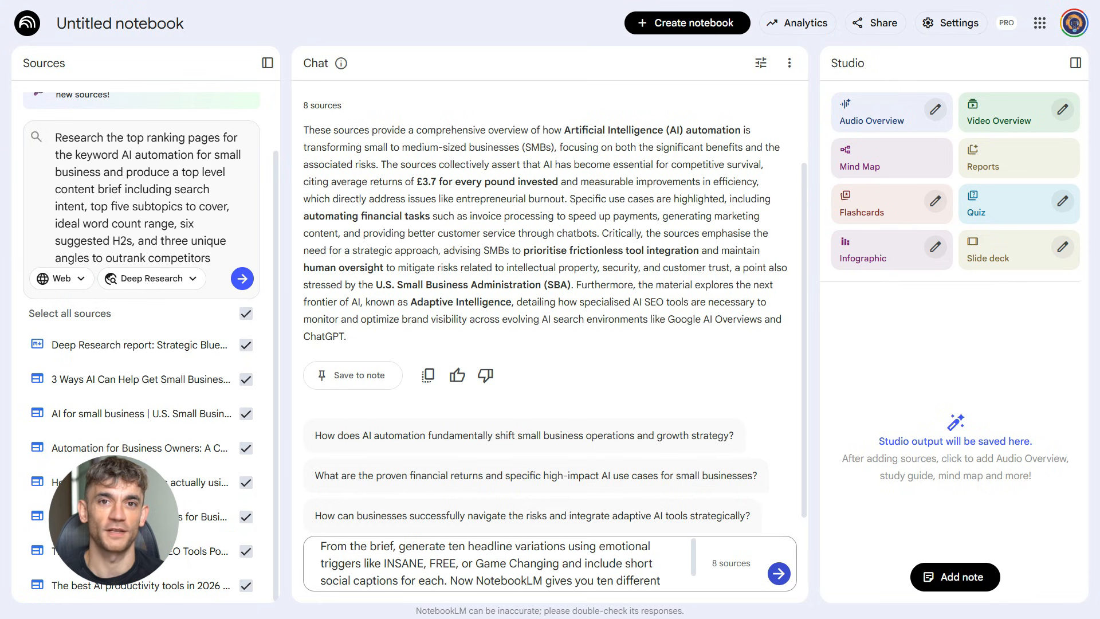
{"action": "mouse_move", "coordinate": [690, 524]}
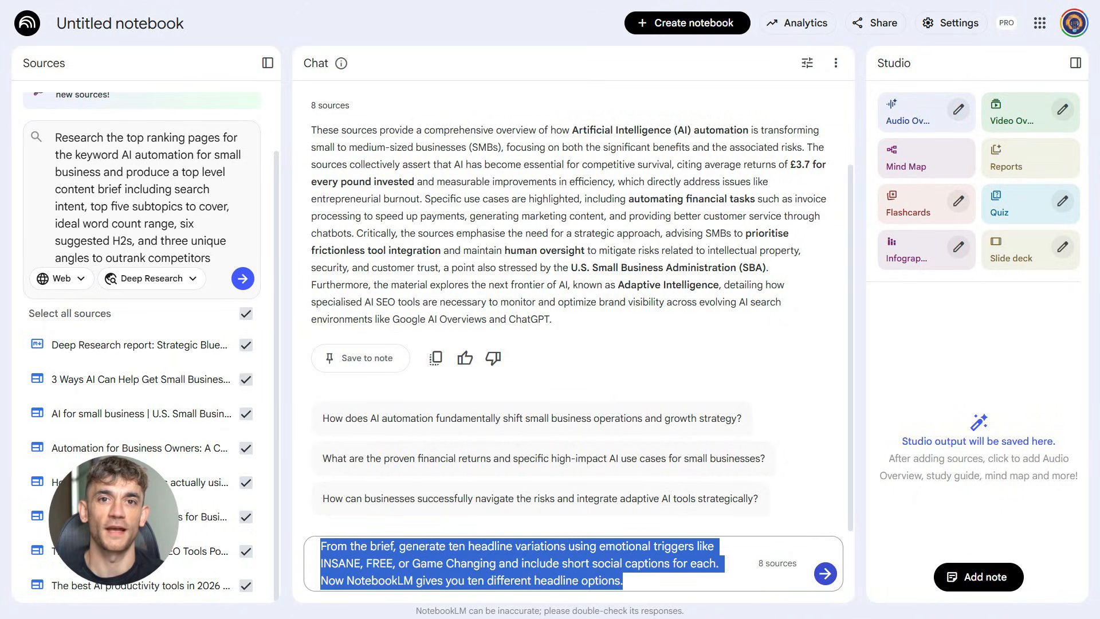
{"action": "left_click", "coordinate": [825, 573]}
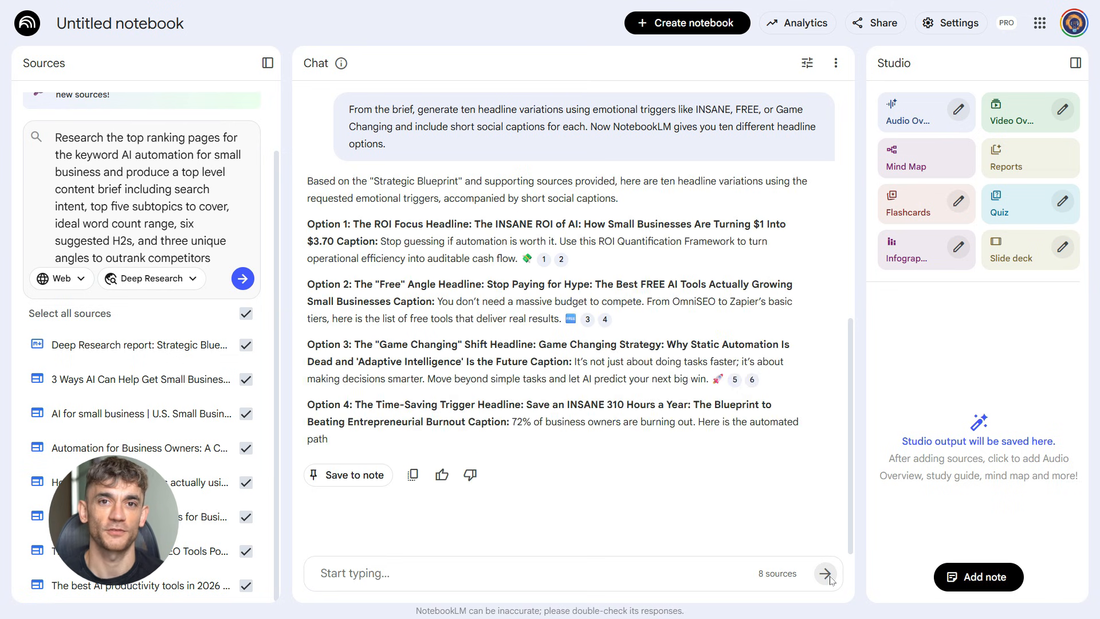
{"action": "scroll", "scroll_direction": "down", "scroll_amount": 3}
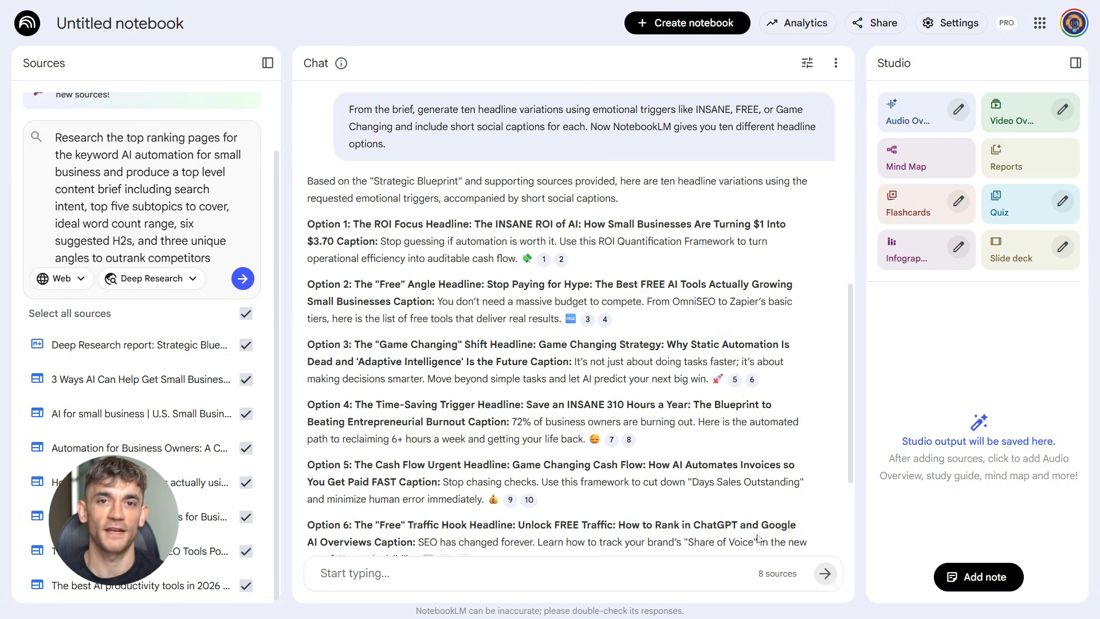
{"action": "scroll", "scroll_direction": "down", "scroll_amount": 3}
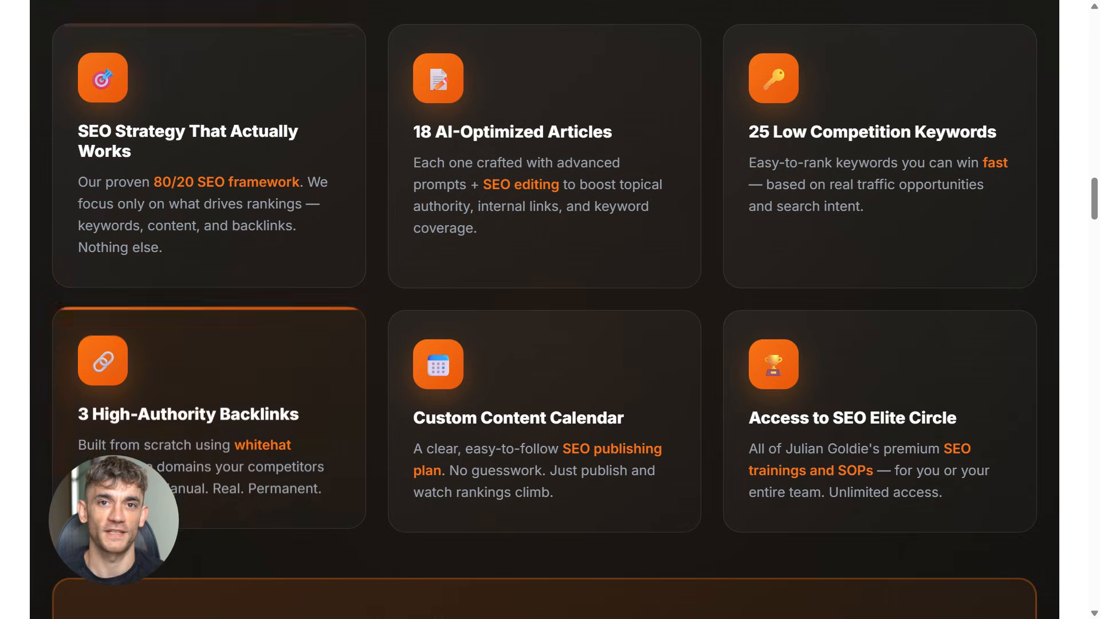
{"action": "scroll", "scroll_direction": "down", "scroll_amount": 3}
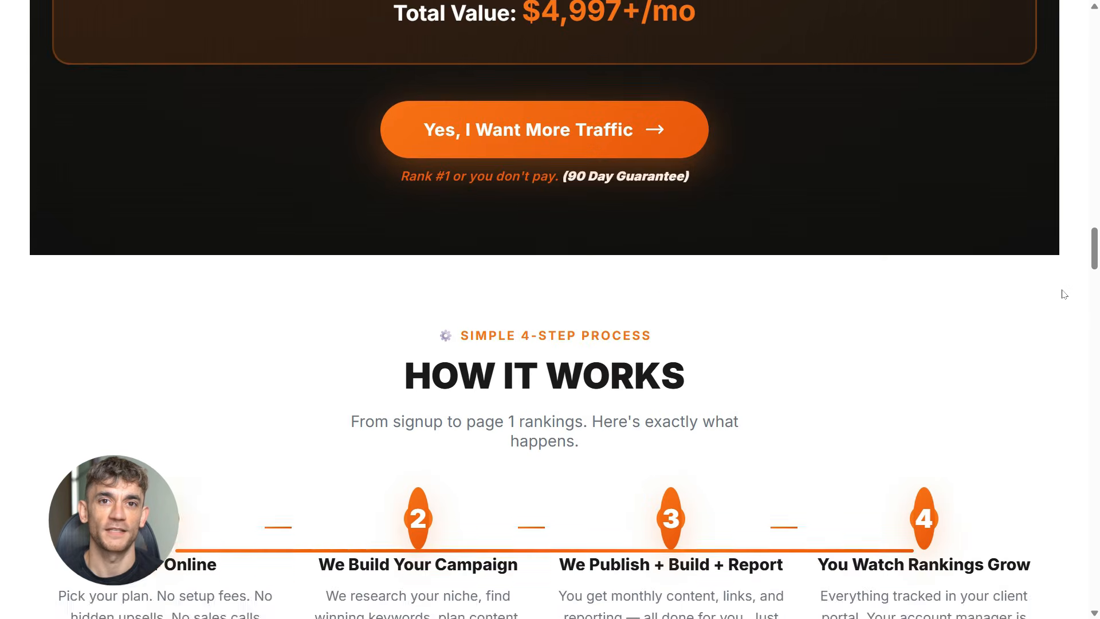
{"action": "scroll", "scroll_direction": "down", "scroll_amount": 3}
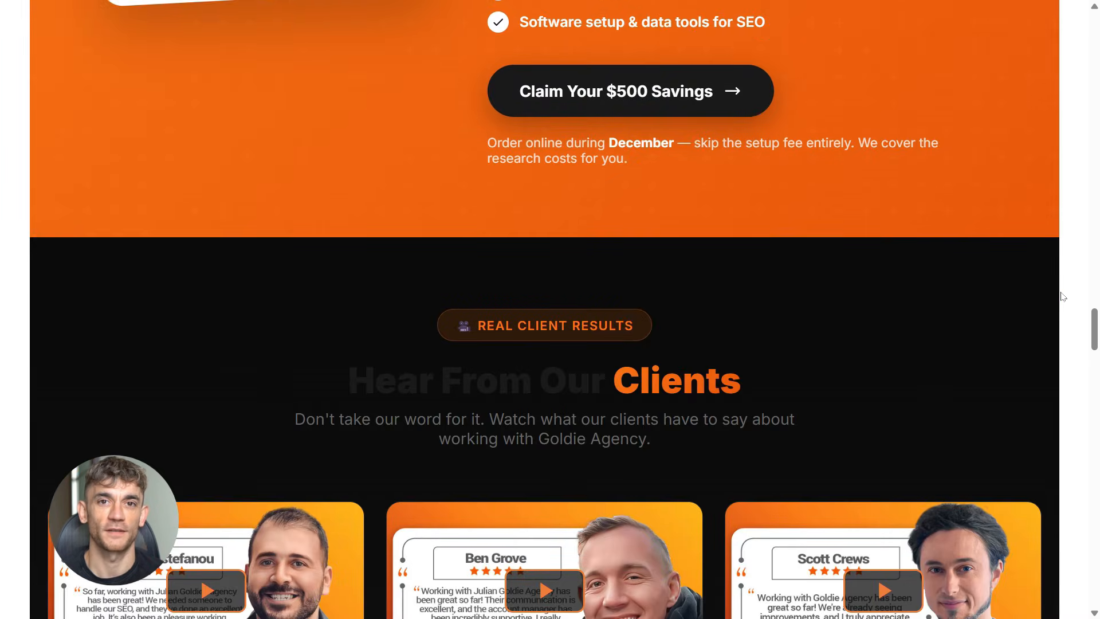
{"action": "scroll", "scroll_direction": "down", "scroll_amount": 3}
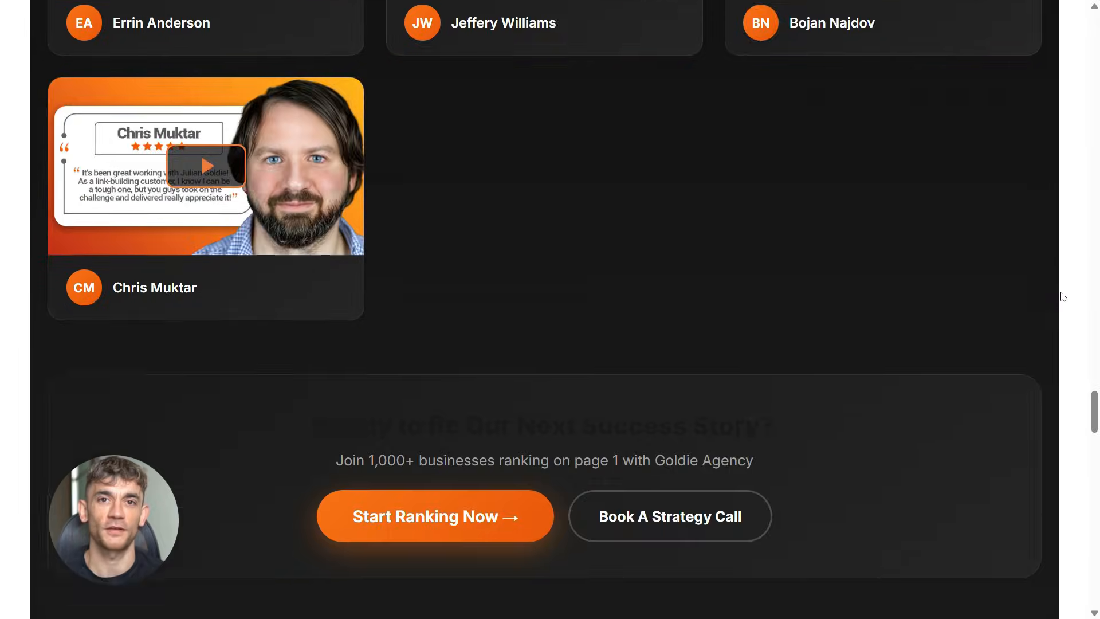
{"action": "scroll", "scroll_direction": "down", "scroll_amount": 3}
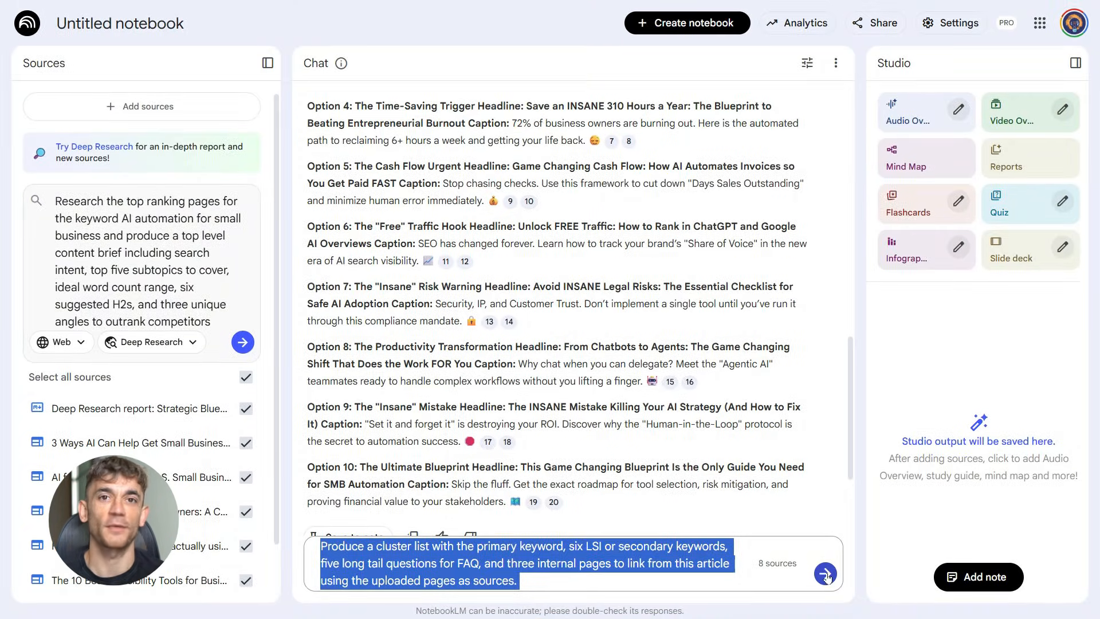
- Submit the keyword cluster prompt and review primary, secondary, long-tail and internal-link results
{"action": "left_click", "coordinate": [825, 573]}
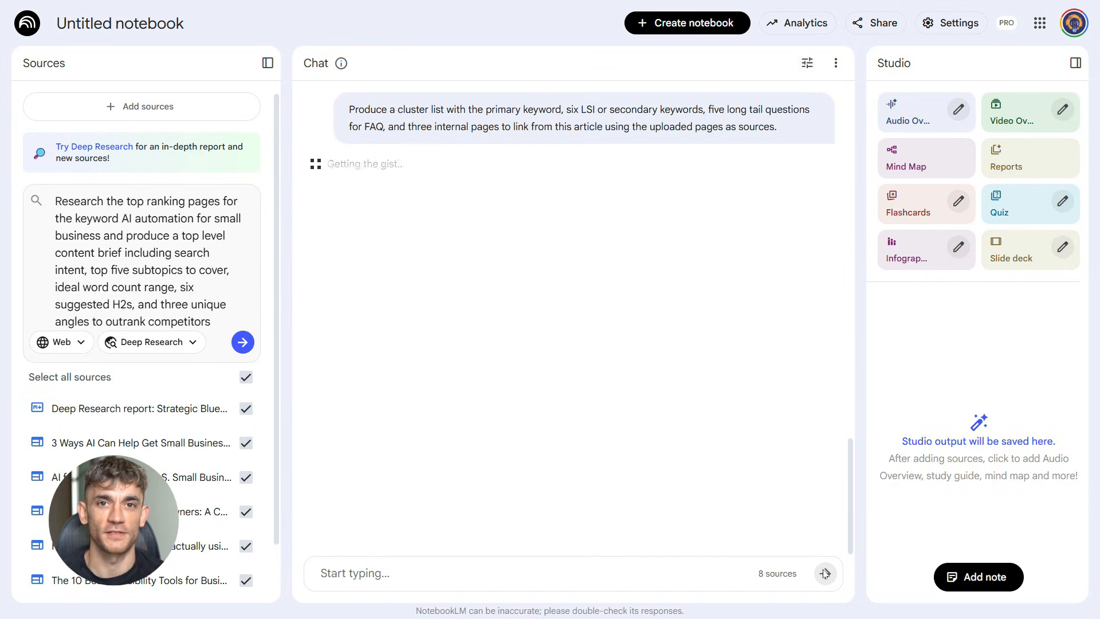
{"action": "mouse_move", "coordinate": [777, 475]}
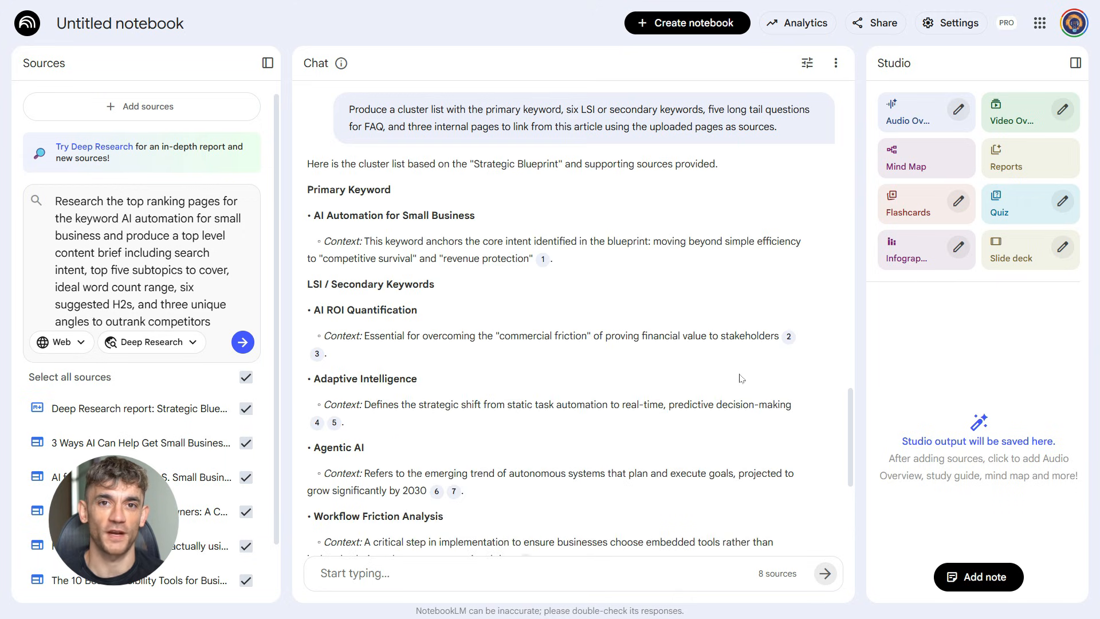
{"action": "scroll", "scroll_direction": "down", "scroll_amount": 3}
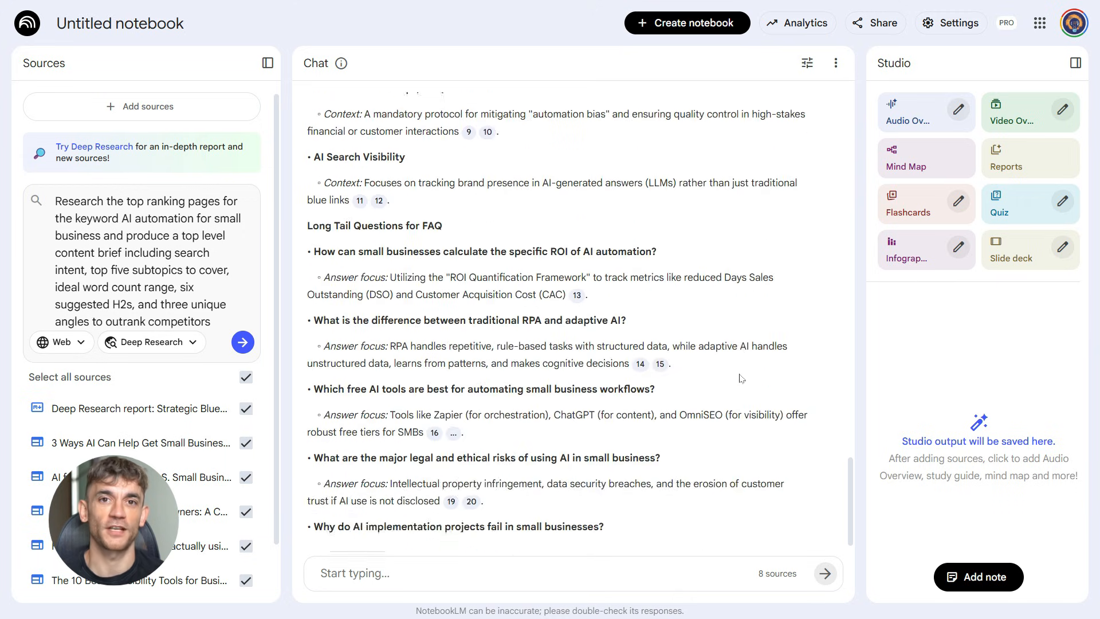
{"action": "scroll", "scroll_direction": "down", "scroll_amount": 3}
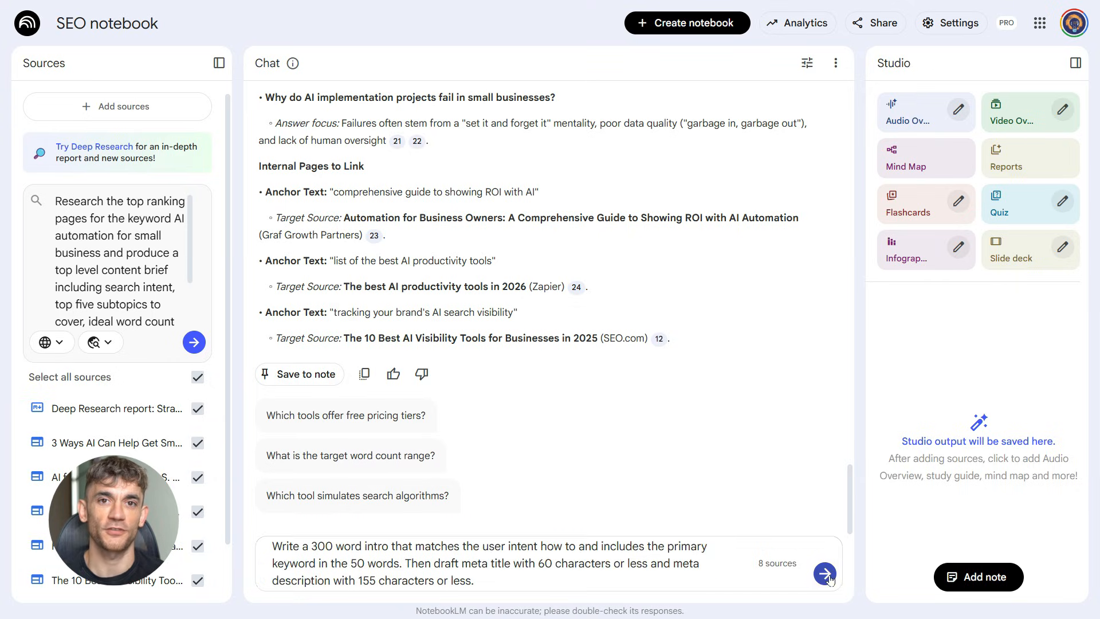
- Get the 300-word intro with meta title and description; draft the JSON-LD FAQ request
{"action": "left_click", "coordinate": [824, 574]}
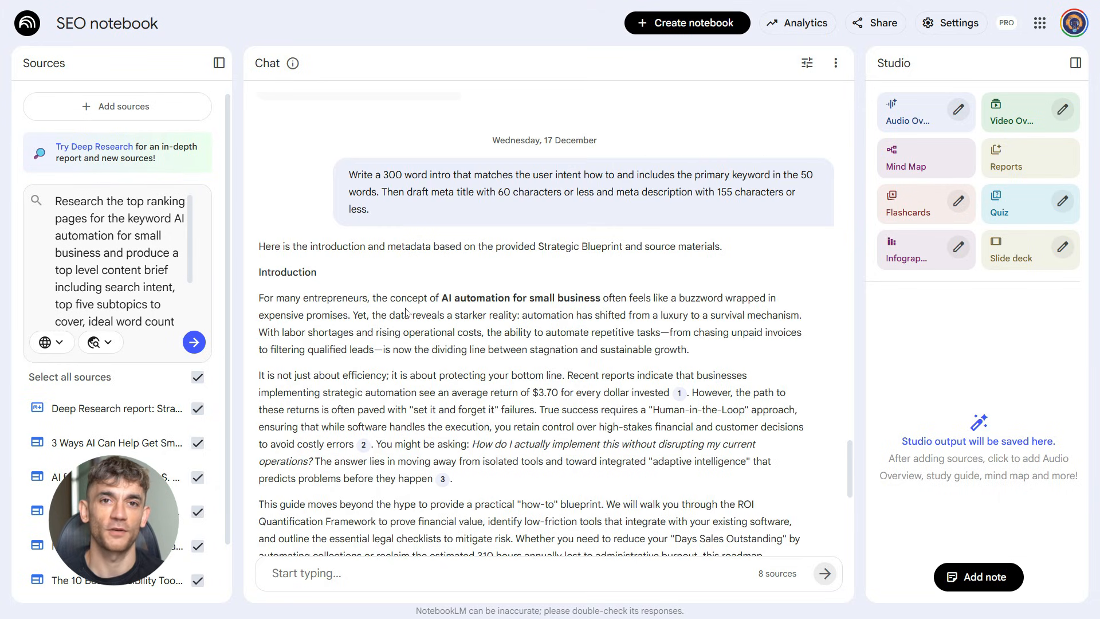
{"action": "left_click_drag", "start_coordinate": [259, 375], "coordinate": [453, 479]}
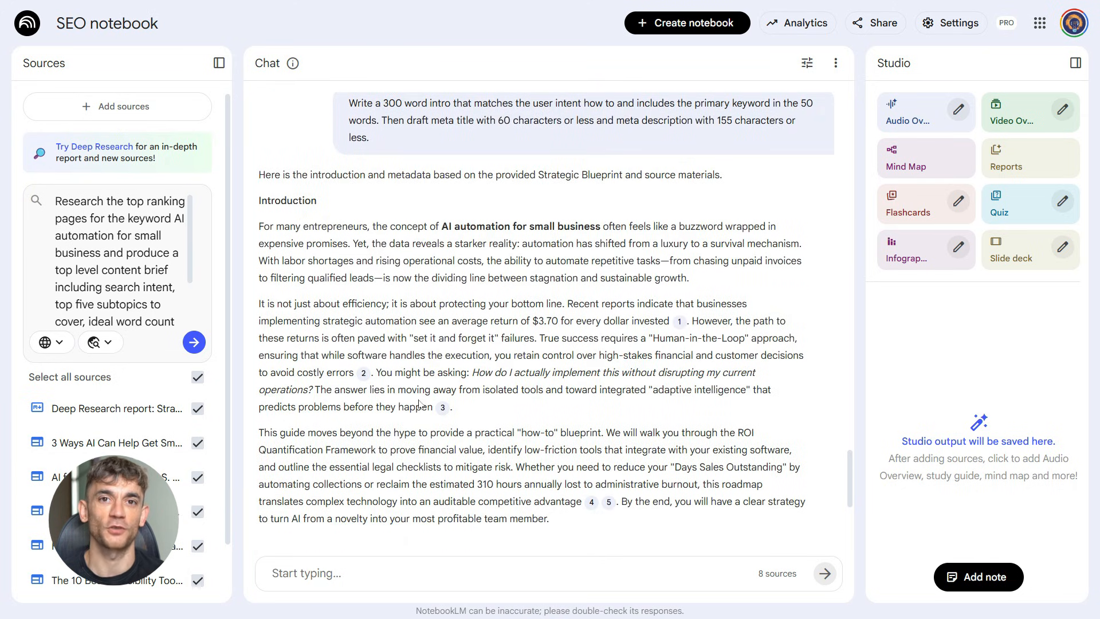
{"action": "type", "text": "Create JSON LD FAQ markup for the five long tail questions."}
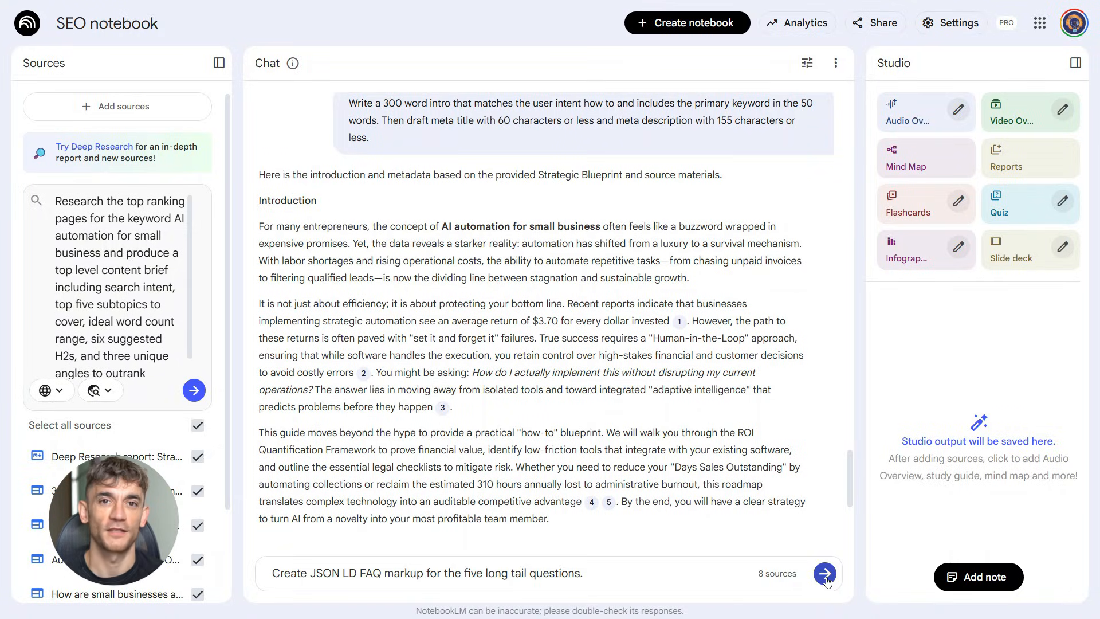
- Generate JSON-LD FAQ markup for five long-tail questions, then draft a ten-point SEO checklist request
{"action": "left_click", "coordinate": [824, 572]}
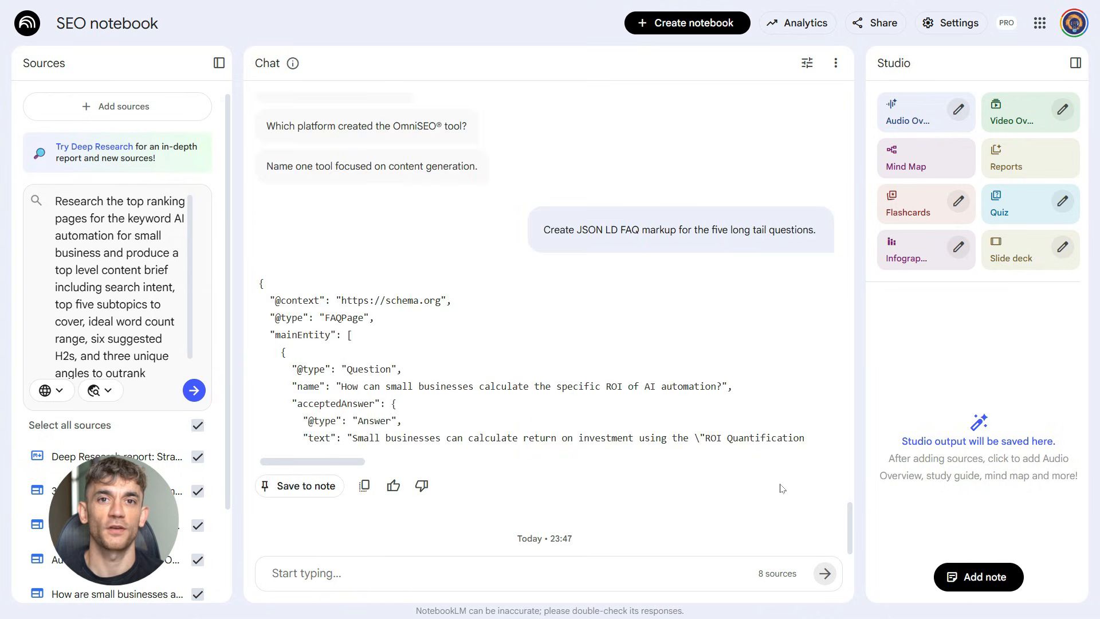
{"action": "scroll", "scroll_direction": "down", "scroll_amount": 3}
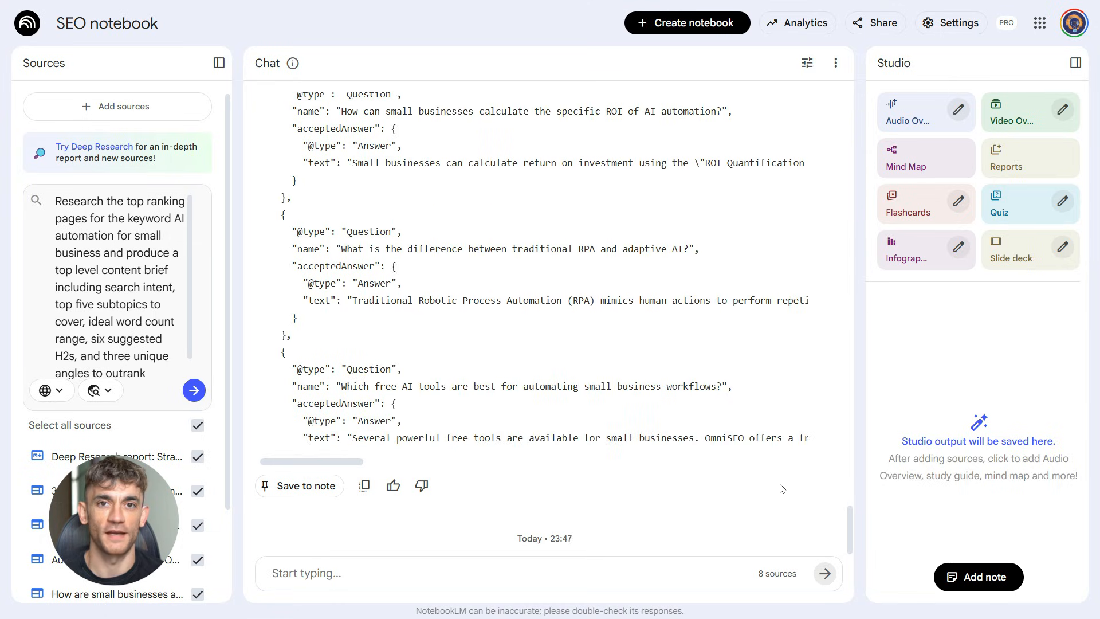
{"action": "scroll", "scroll_direction": "down", "scroll_amount": 3}
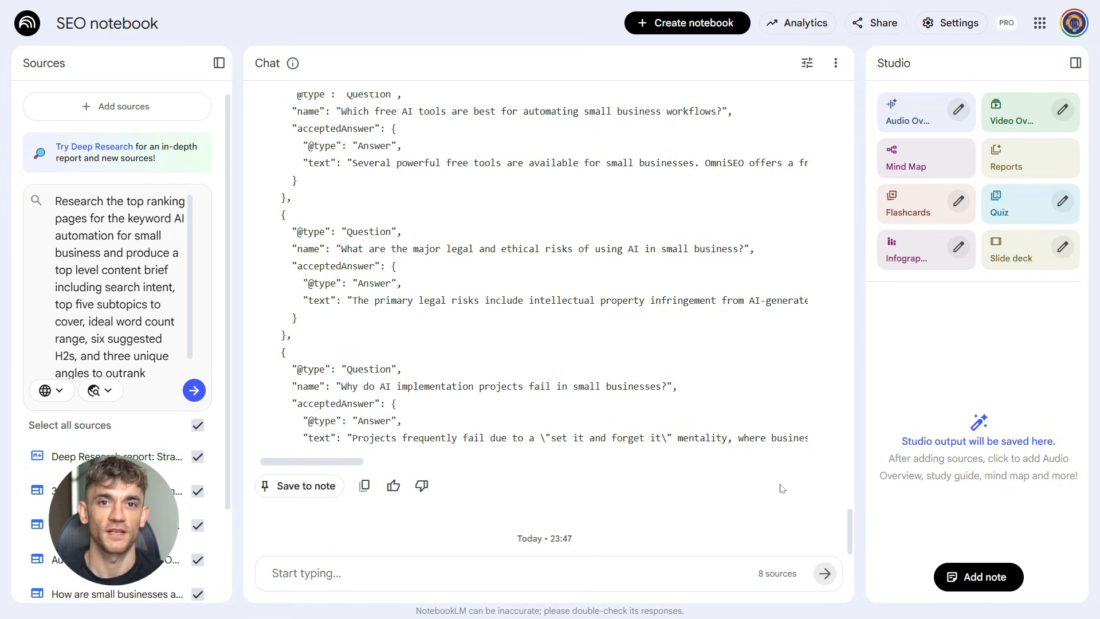
{"action": "scroll", "scroll_direction": "down", "scroll_amount": 3}
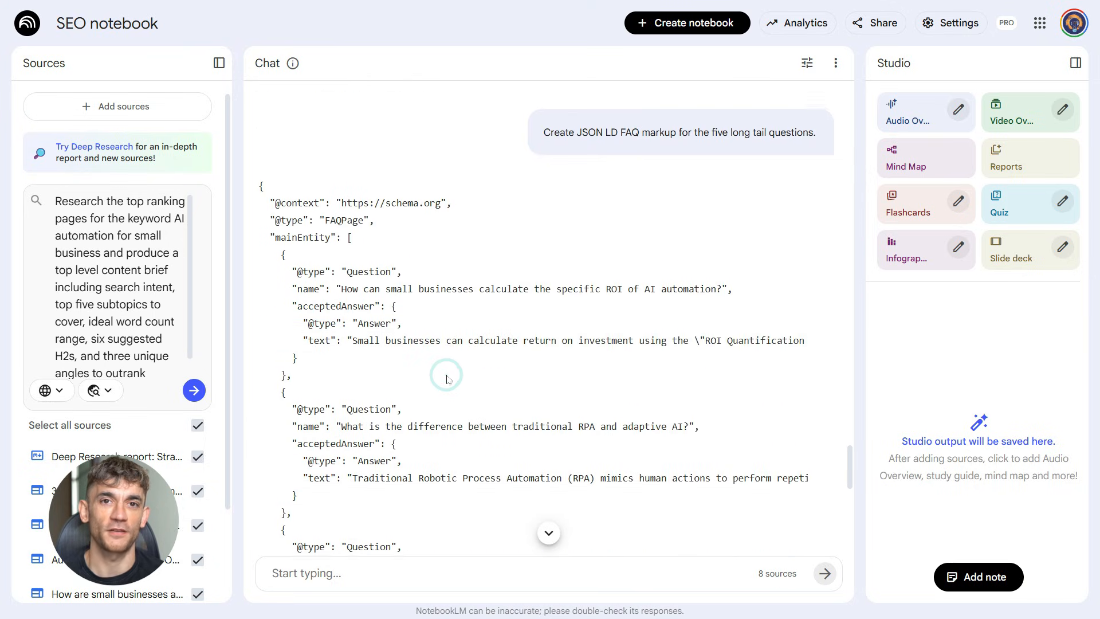
{"action": "scroll", "scroll_direction": "down", "scroll_amount": 3}
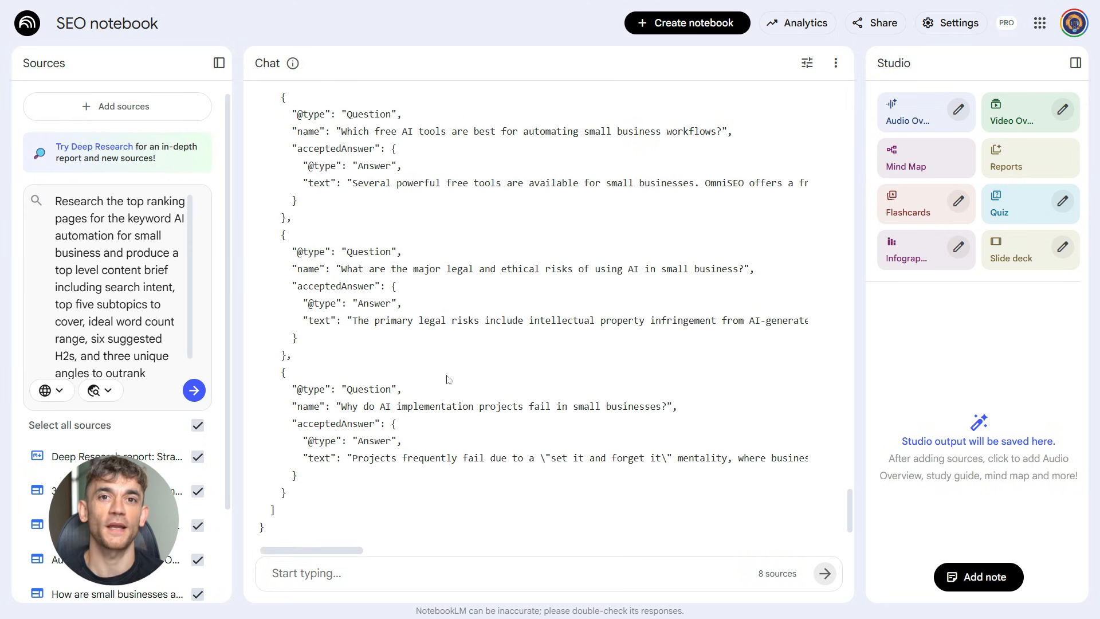
{"action": "type", "text": "Generate a ten point SEO checklist for this article covering on page elements, schema, internal linking, image alt text, URL slug, canonical tags, and page speed notes."}
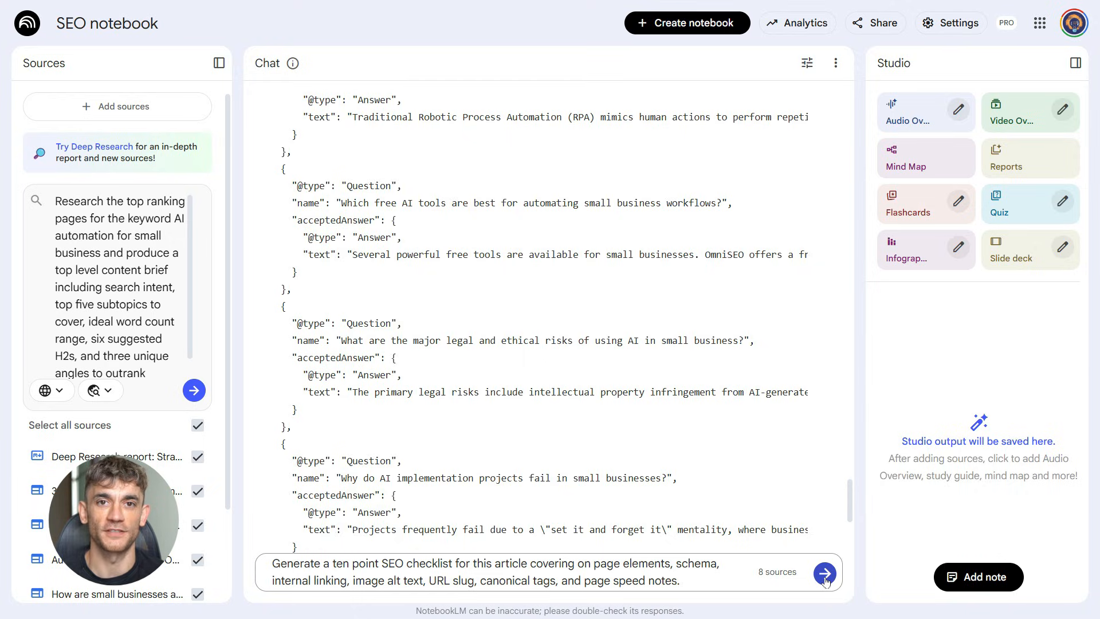
{"action": "left_click", "coordinate": [825, 572]}
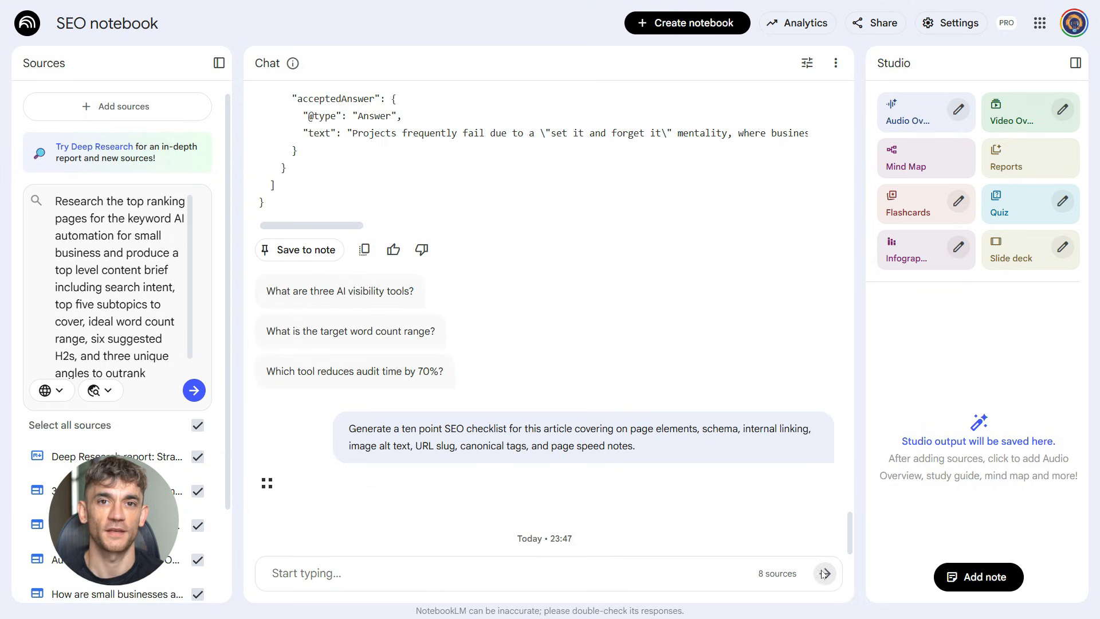
{"action": "left_click", "coordinate": [824, 573]}
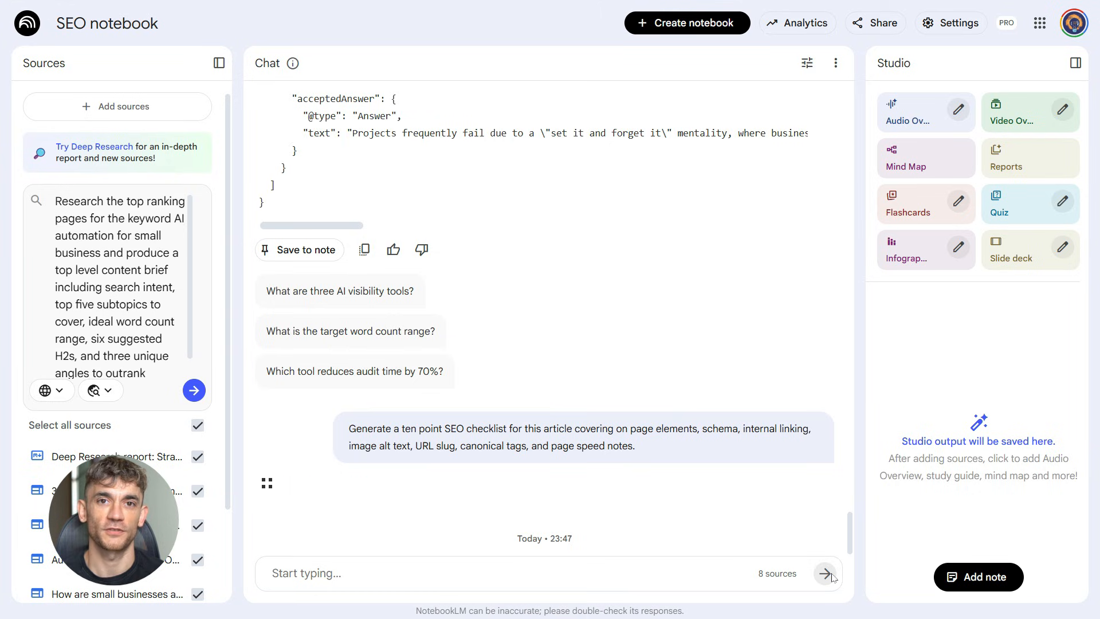
{"action": "left_click", "coordinate": [828, 573]}
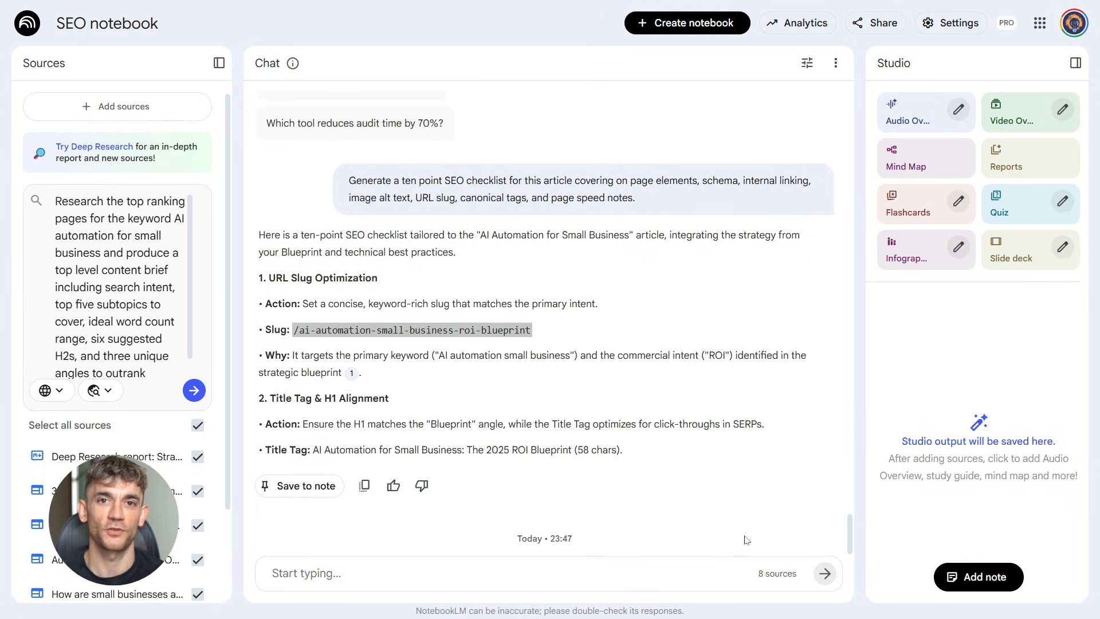
{"action": "scroll", "scroll_direction": "down", "scroll_amount": 3}
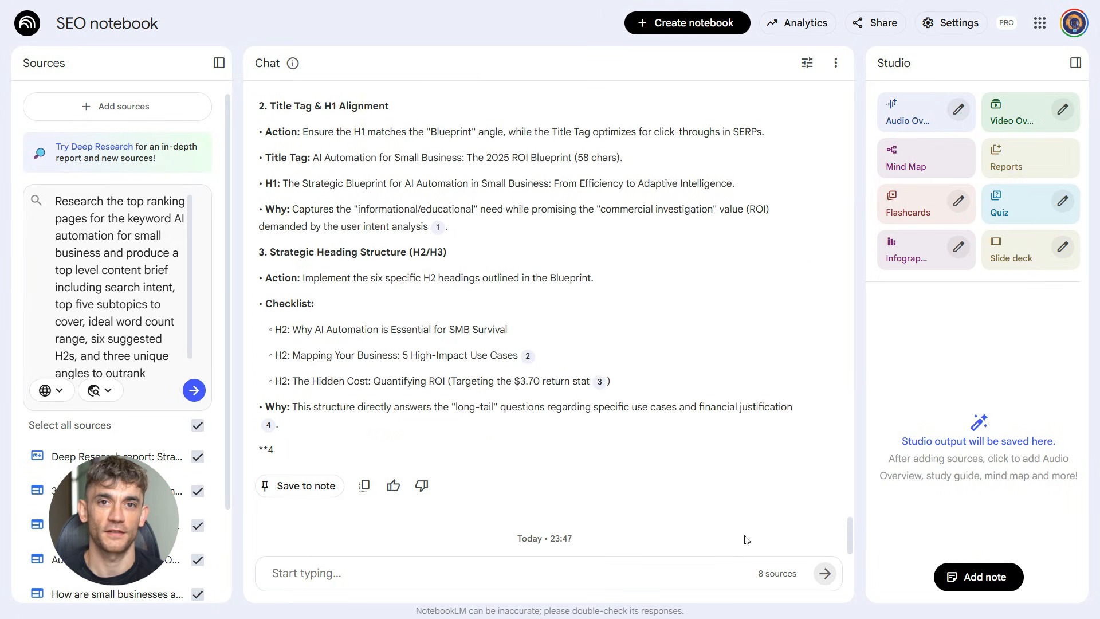
{"action": "scroll", "scroll_direction": "down", "scroll_amount": 3}
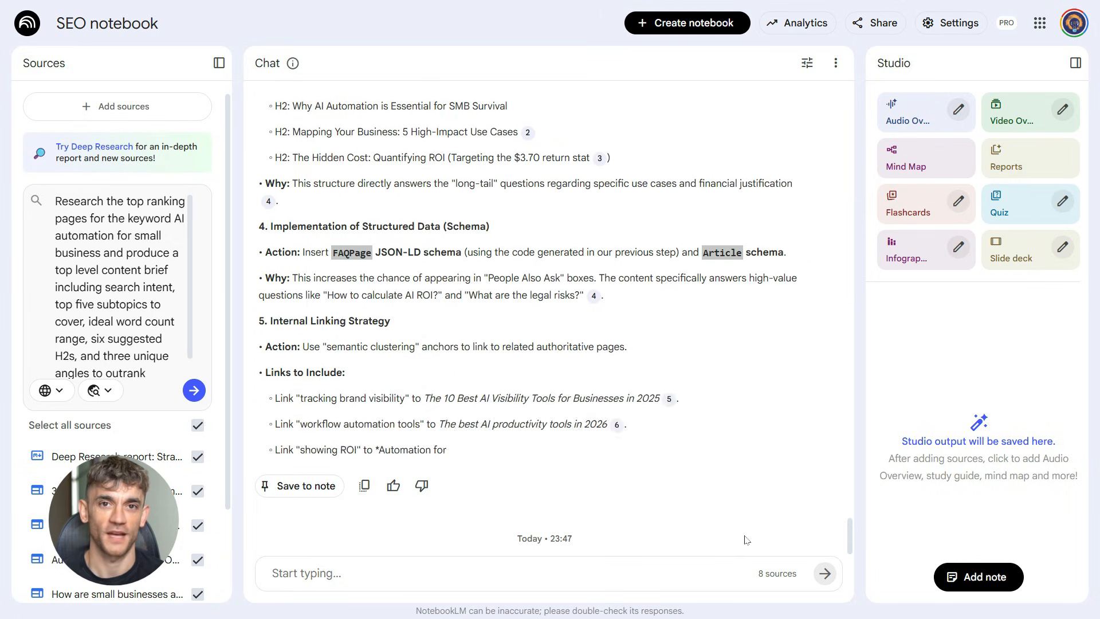
{"action": "scroll", "scroll_direction": "down", "scroll_amount": 3}
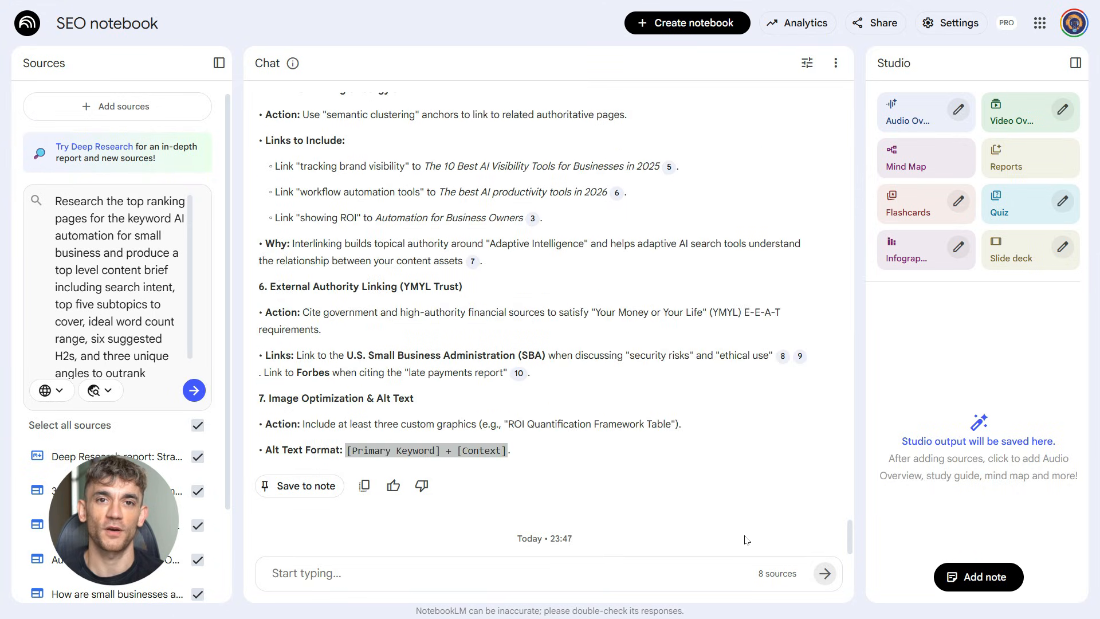
{"action": "scroll", "scroll_direction": "down", "scroll_amount": 3}
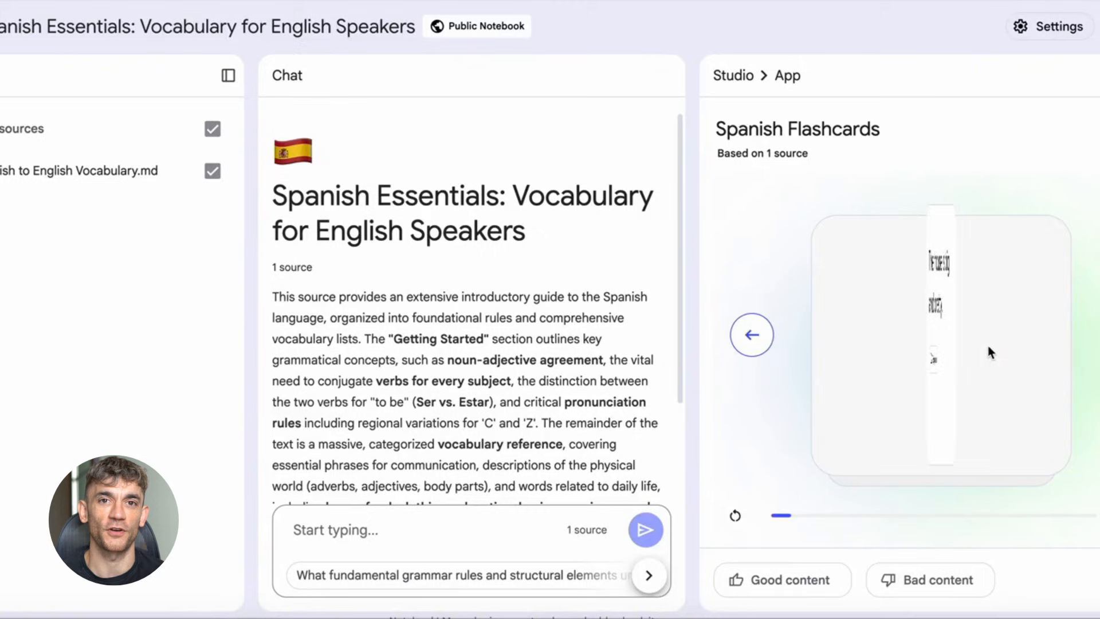
- Go from the Spanish flashcards back to the Studio outputs and open Spanish Quiz
{"action": "left_click", "coordinate": [751, 334]}
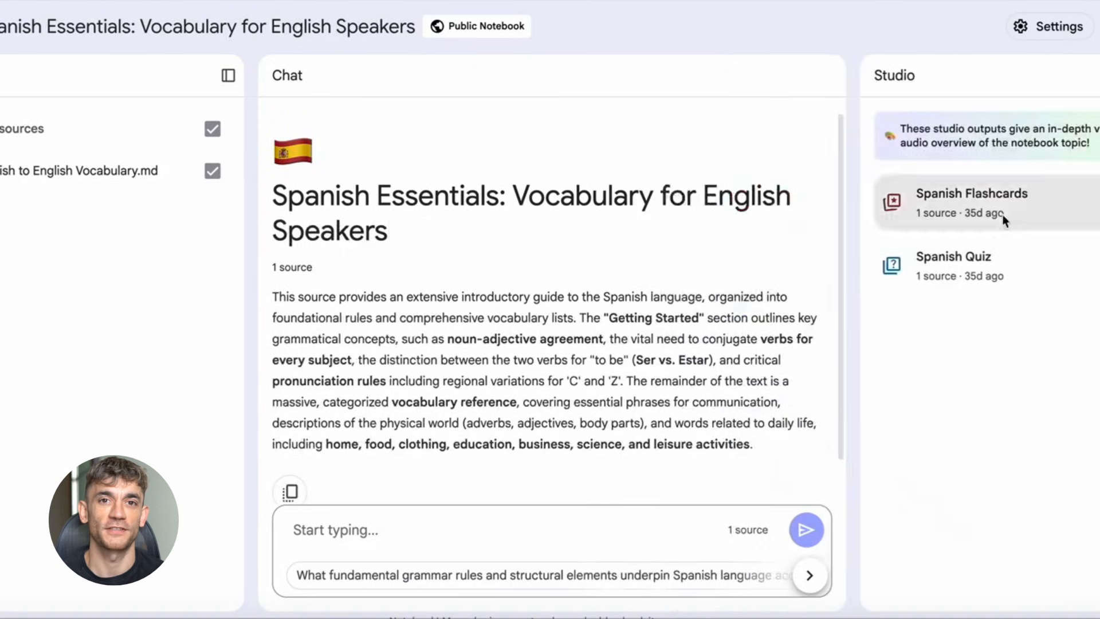
{"action": "left_click", "coordinate": [953, 265]}
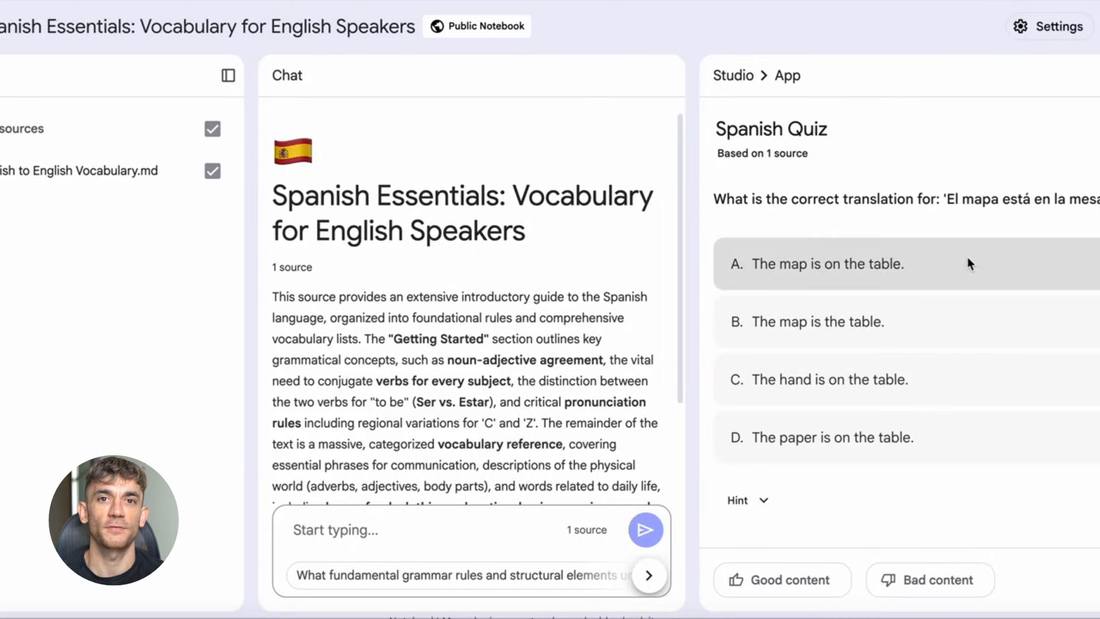
{"action": "left_click", "coordinate": [827, 264]}
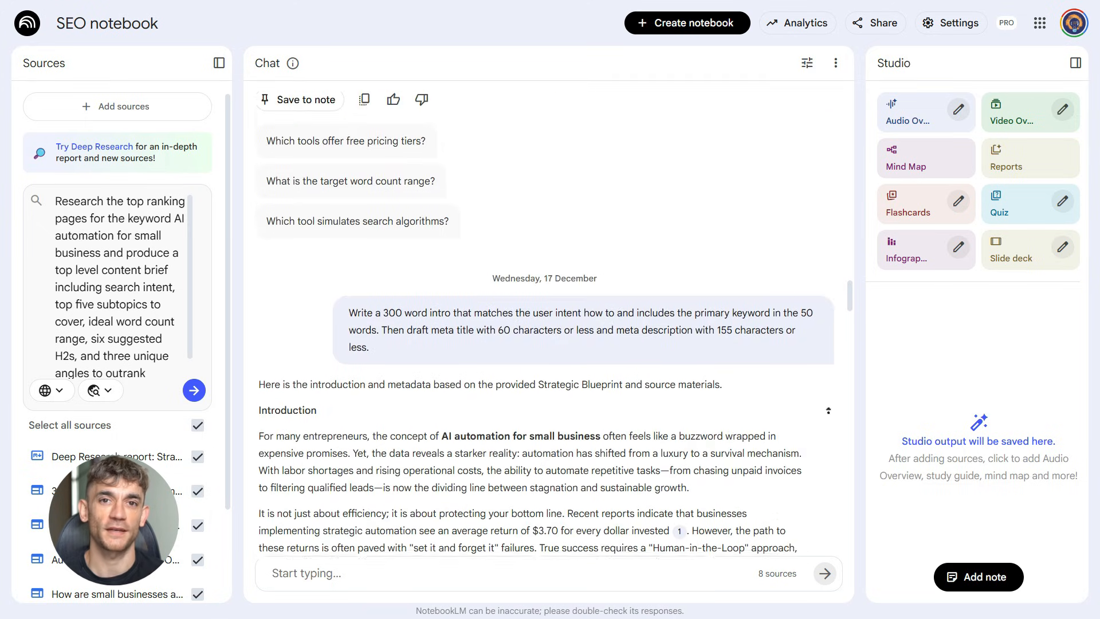
{"action": "scroll", "scroll_direction": "down", "scroll_amount": 3}
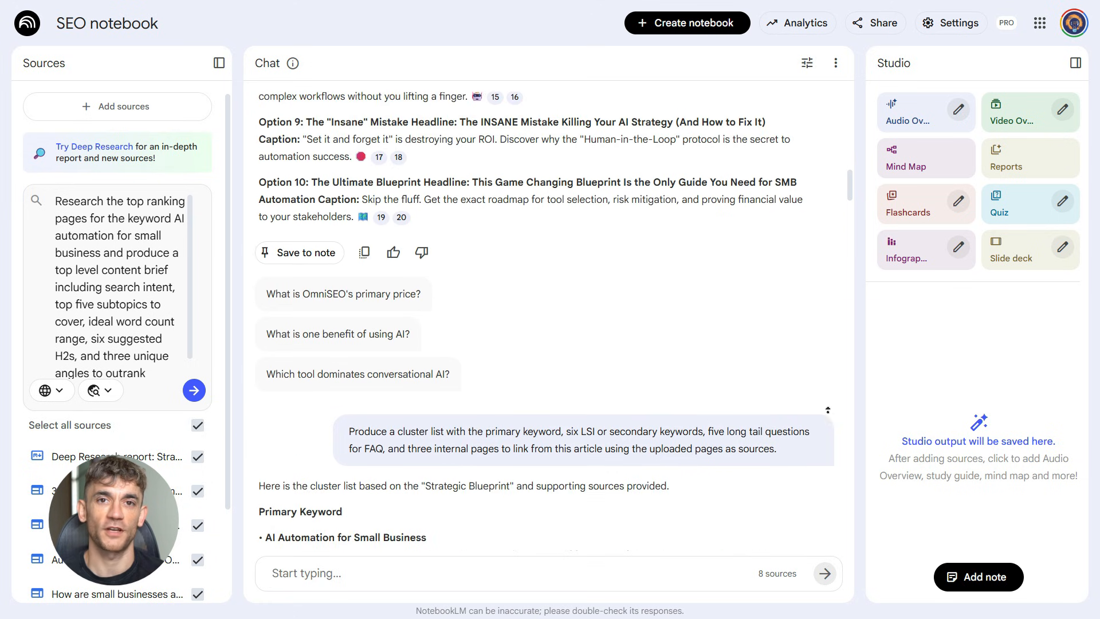
{"action": "scroll", "scroll_direction": "up", "scroll_amount": 3}
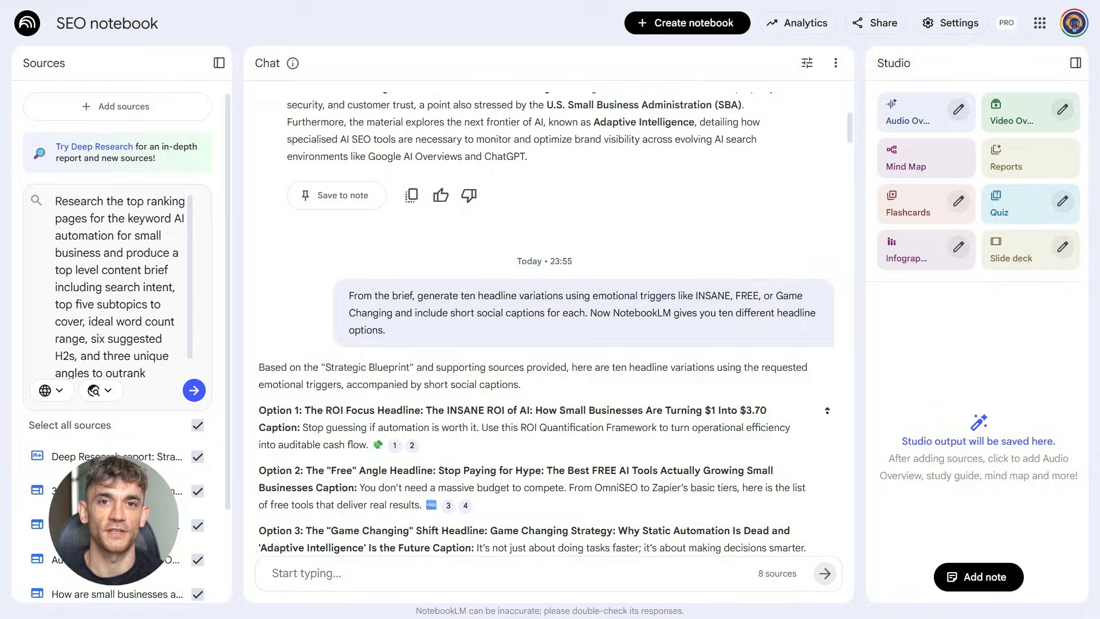
{"action": "scroll", "scroll_direction": "down", "scroll_amount": 3}
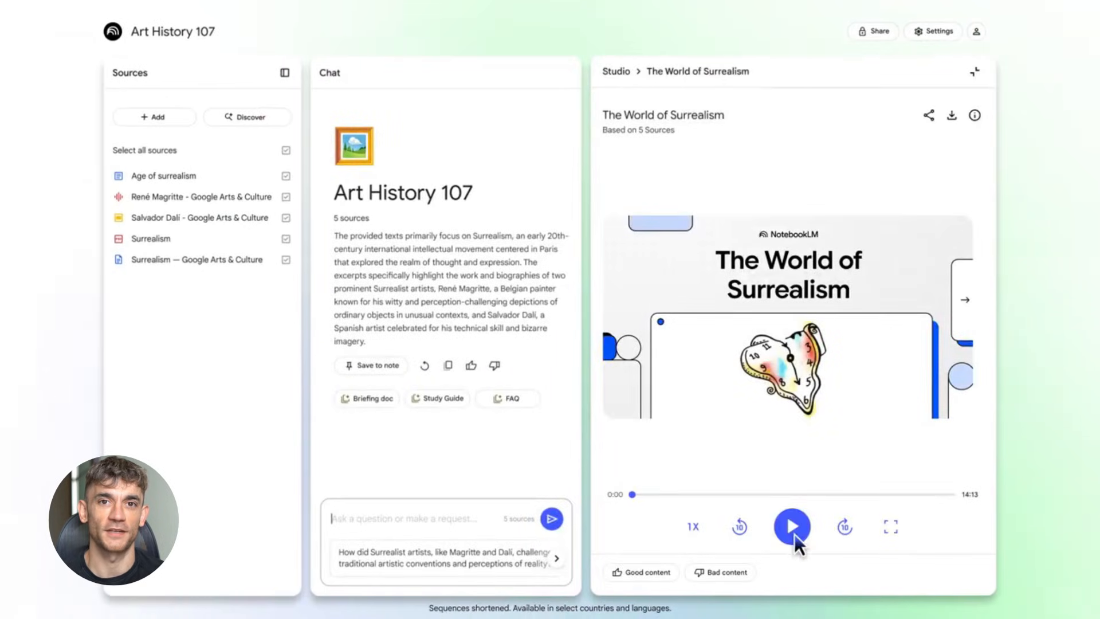
- Play The World of Surrealism overview in the Art History 107 Studio panel
{"action": "left_click", "coordinate": [791, 526]}
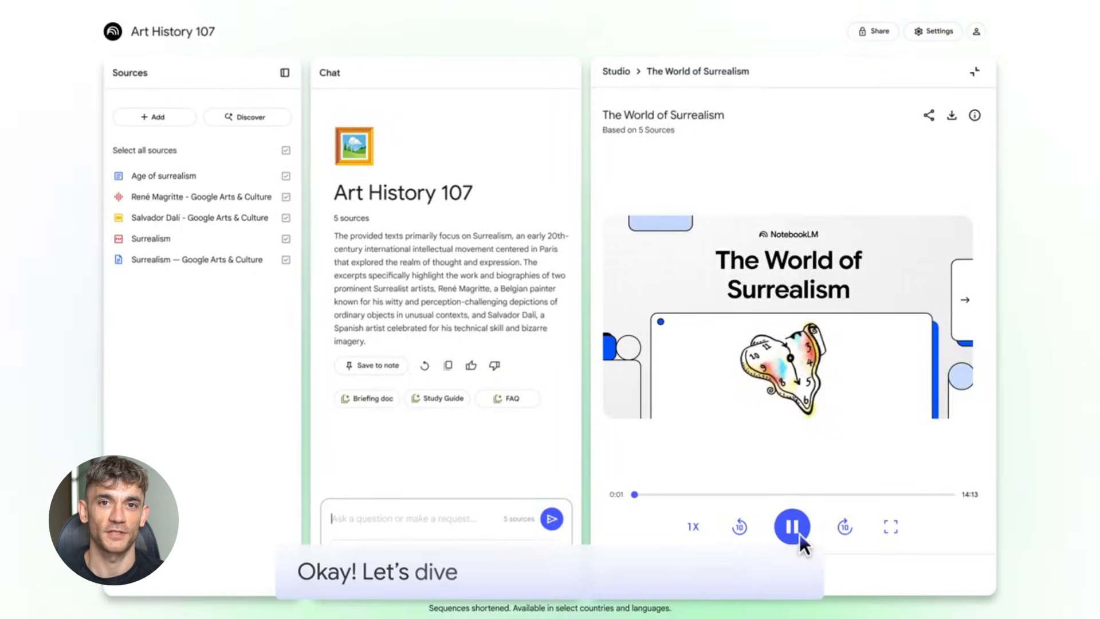
{"action": "left_click", "coordinate": [889, 525]}
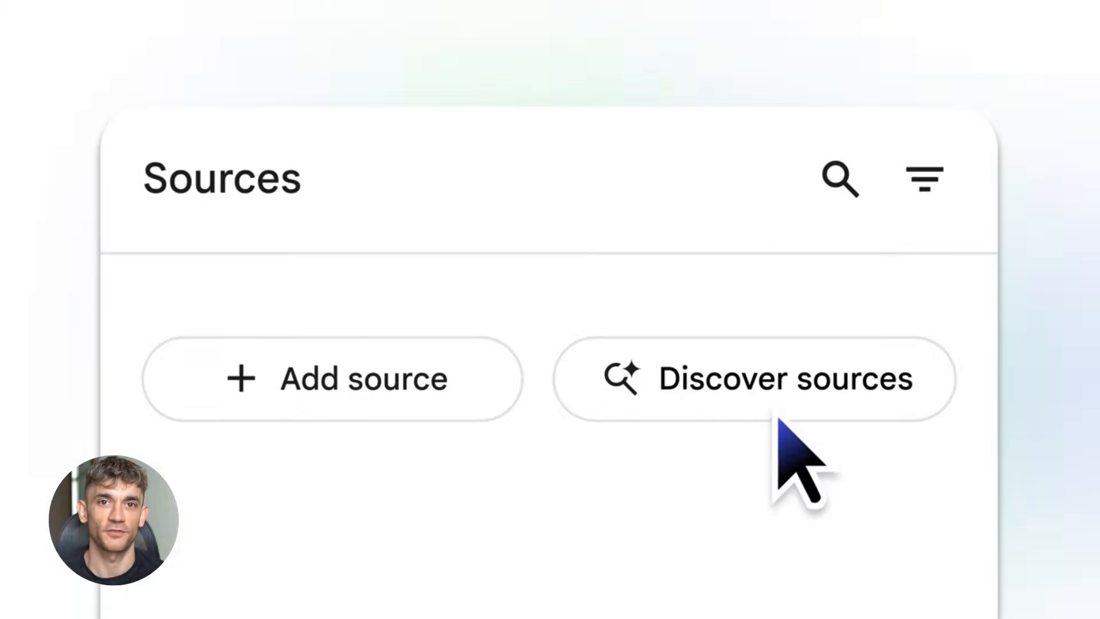
- Discover Surrealism sources and import four of them, excluding A Study of Surrealism
{"action": "left_click", "coordinate": [754, 379]}
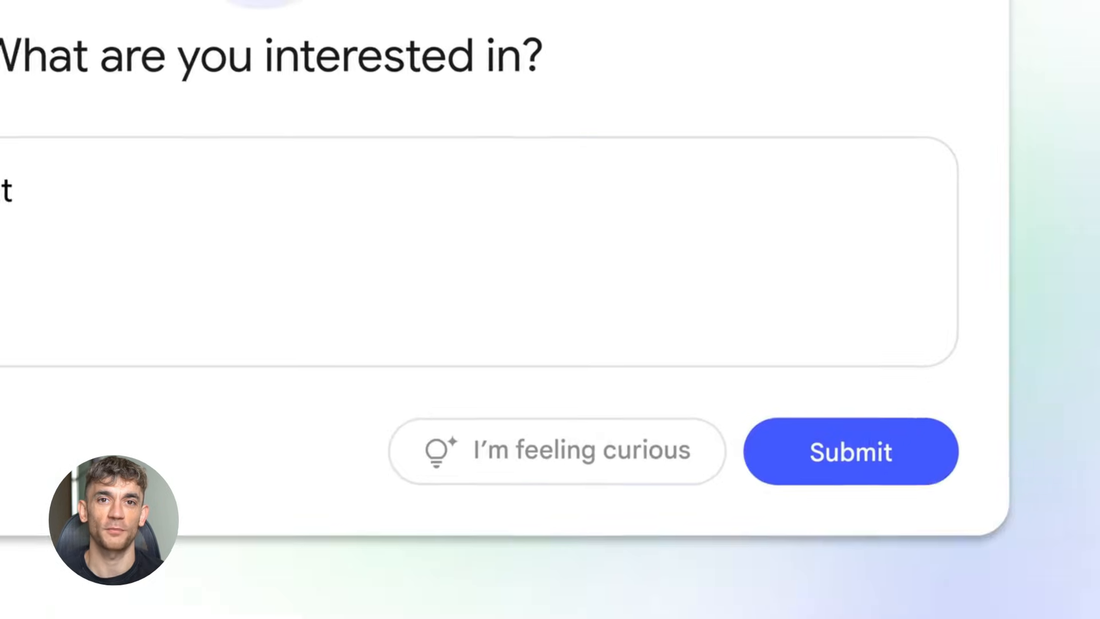
{"action": "left_click", "coordinate": [849, 450]}
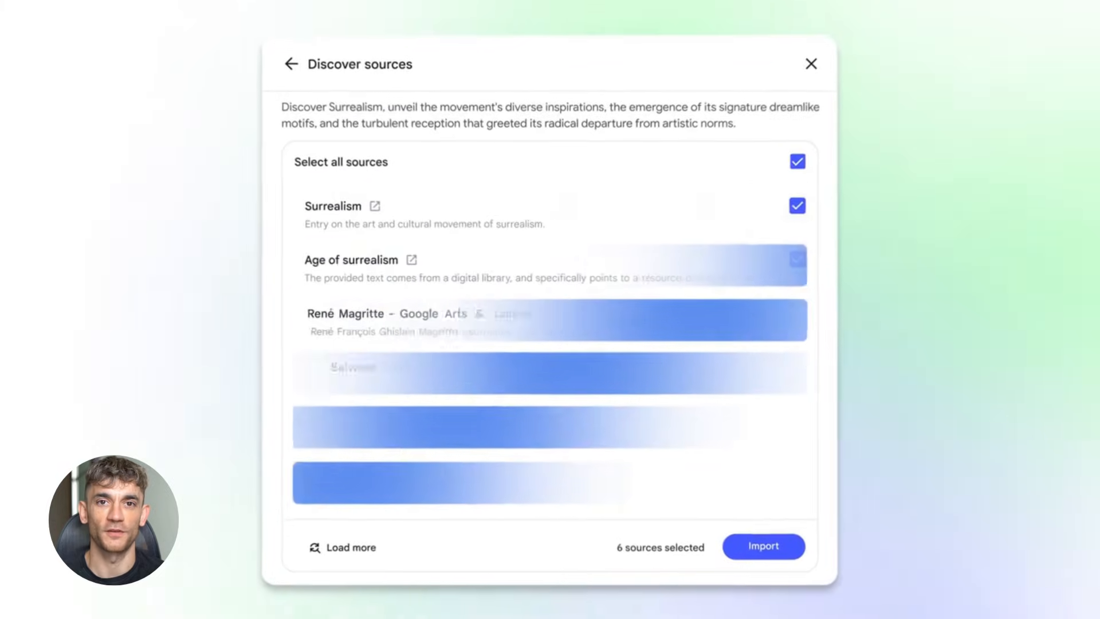
{"action": "left_click", "coordinate": [797, 421]}
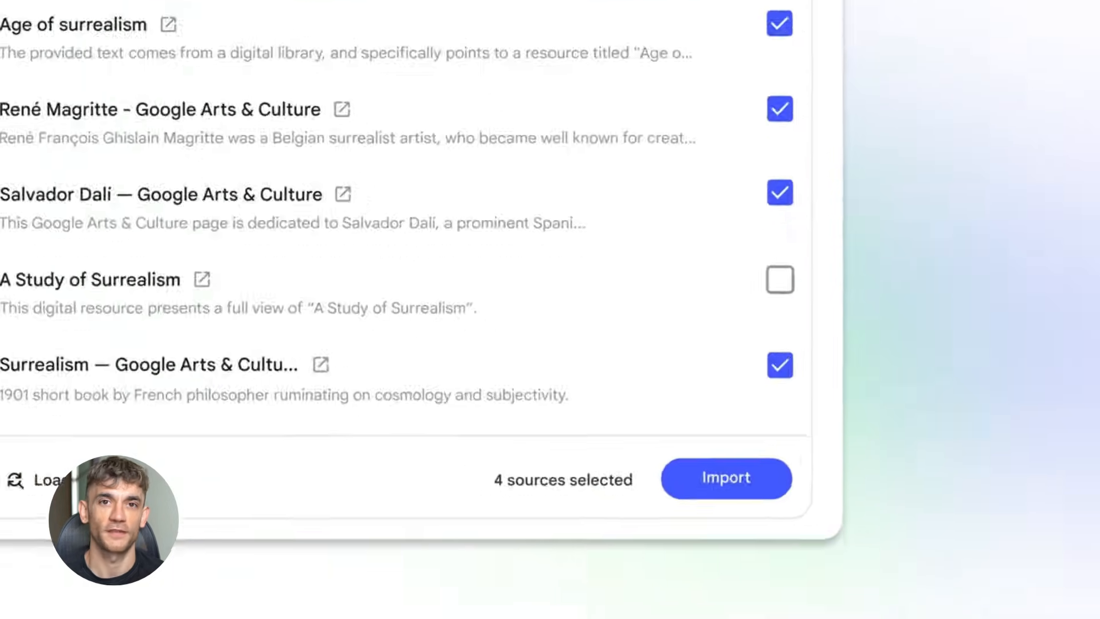
{"action": "left_click", "coordinate": [725, 478]}
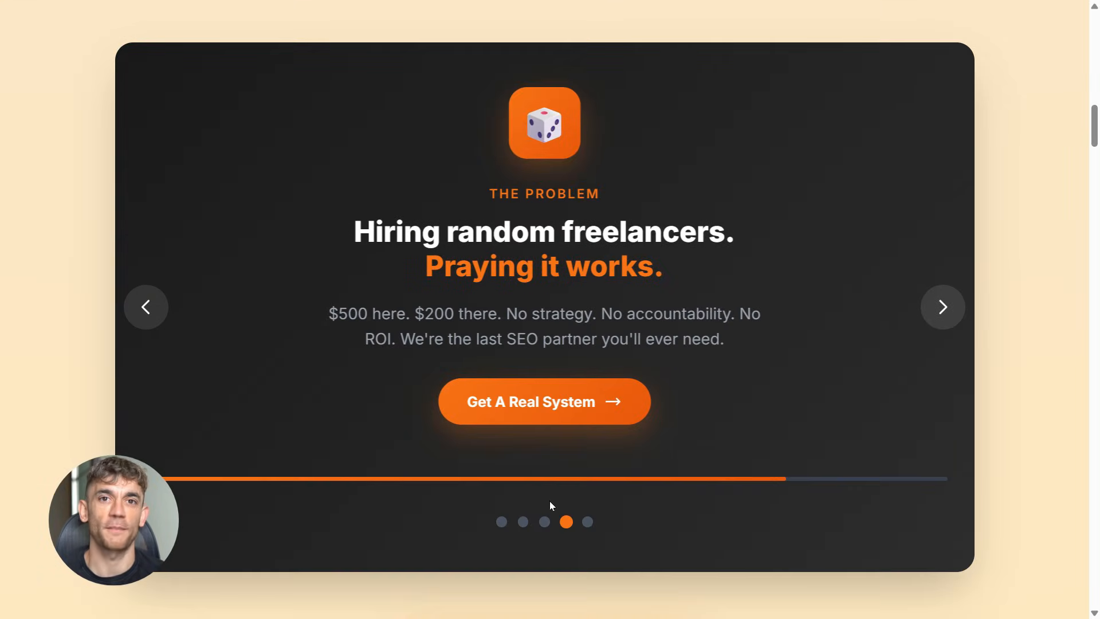
- Change the problem carousel slide, then scroll down to the 'You're Busy. We Get It.' section
{"action": "left_click", "coordinate": [501, 521]}
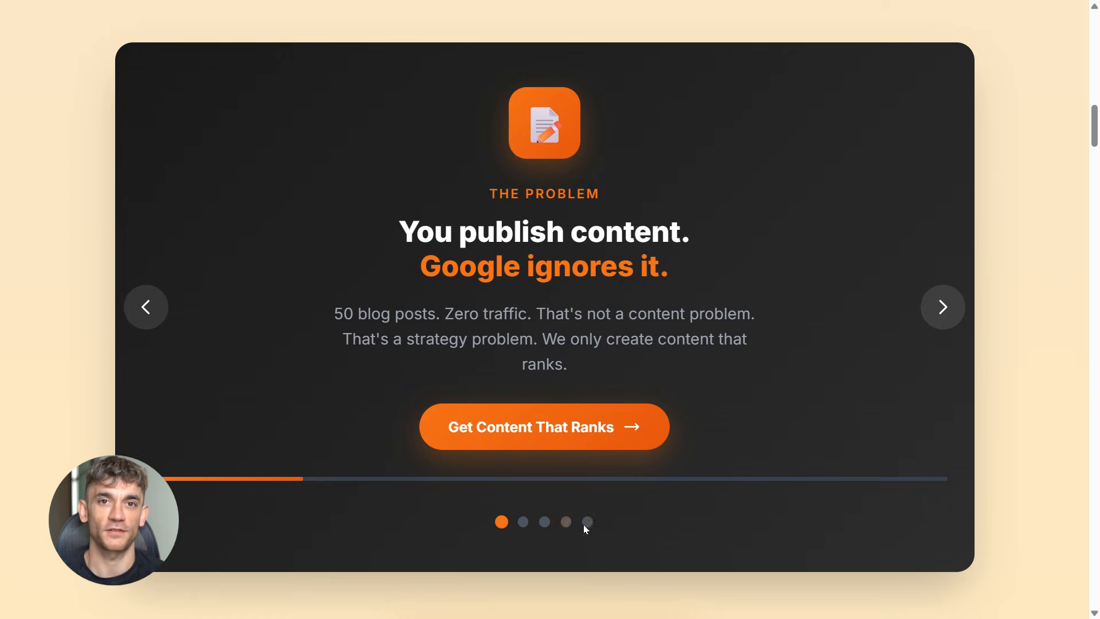
{"action": "scroll", "scroll_direction": "down", "scroll_amount": 3}
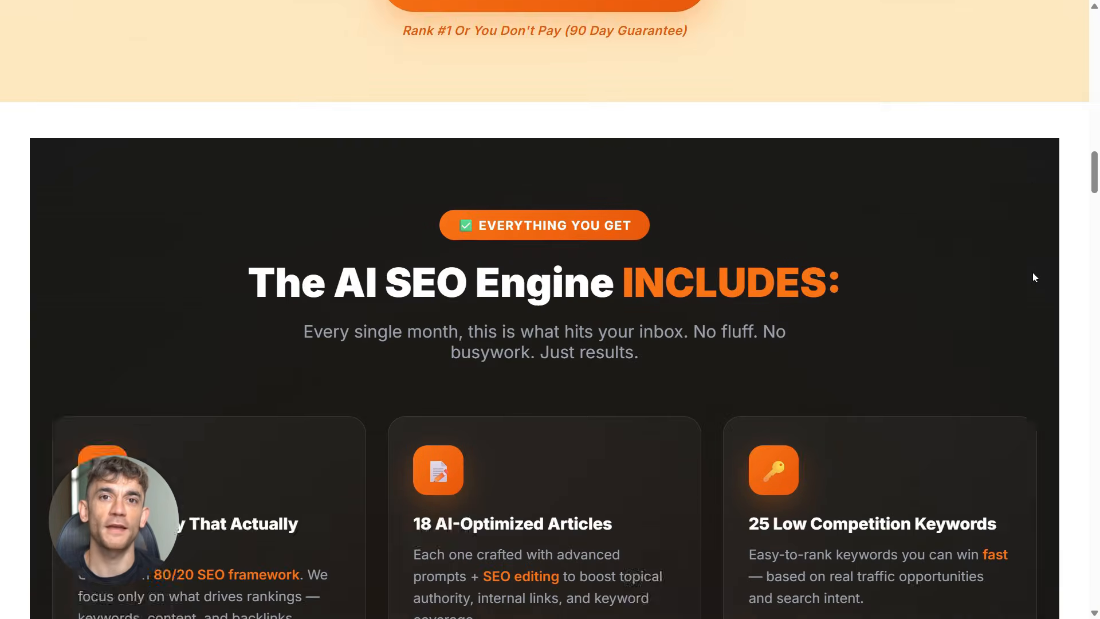
{"action": "scroll", "scroll_direction": "down", "scroll_amount": 3}
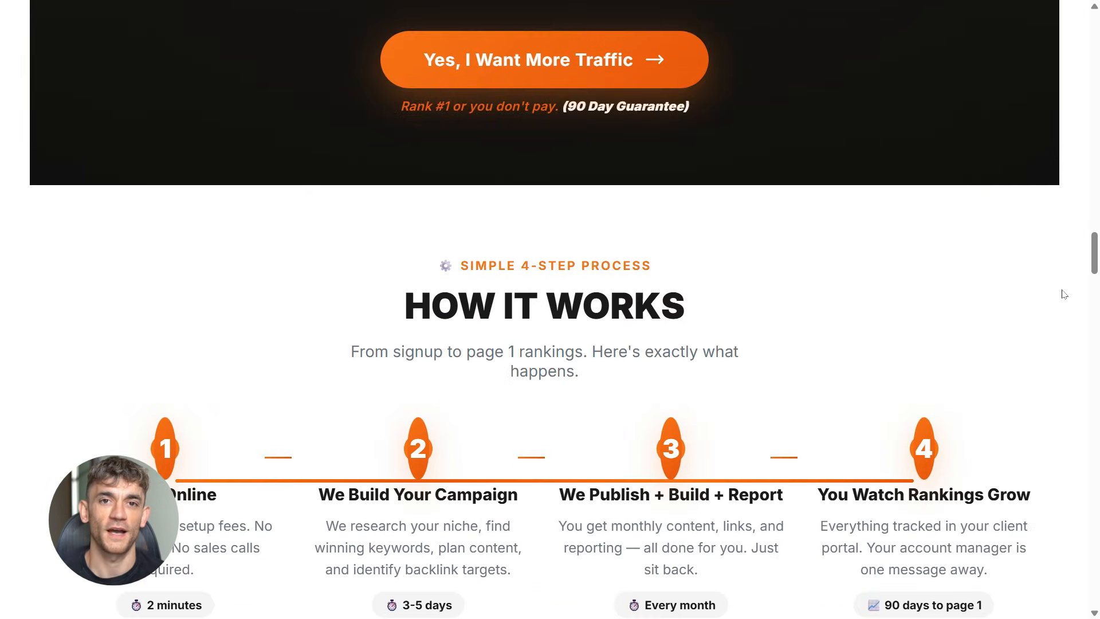
{"action": "scroll", "scroll_direction": "down", "scroll_amount": 3}
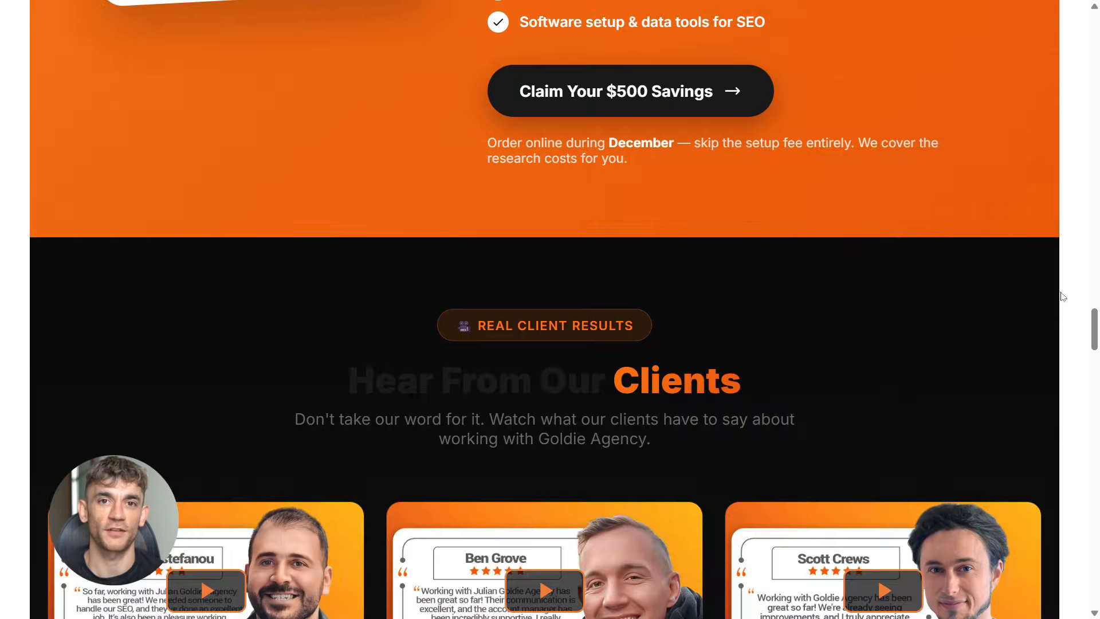
{"action": "scroll", "scroll_direction": "down", "scroll_amount": 3}
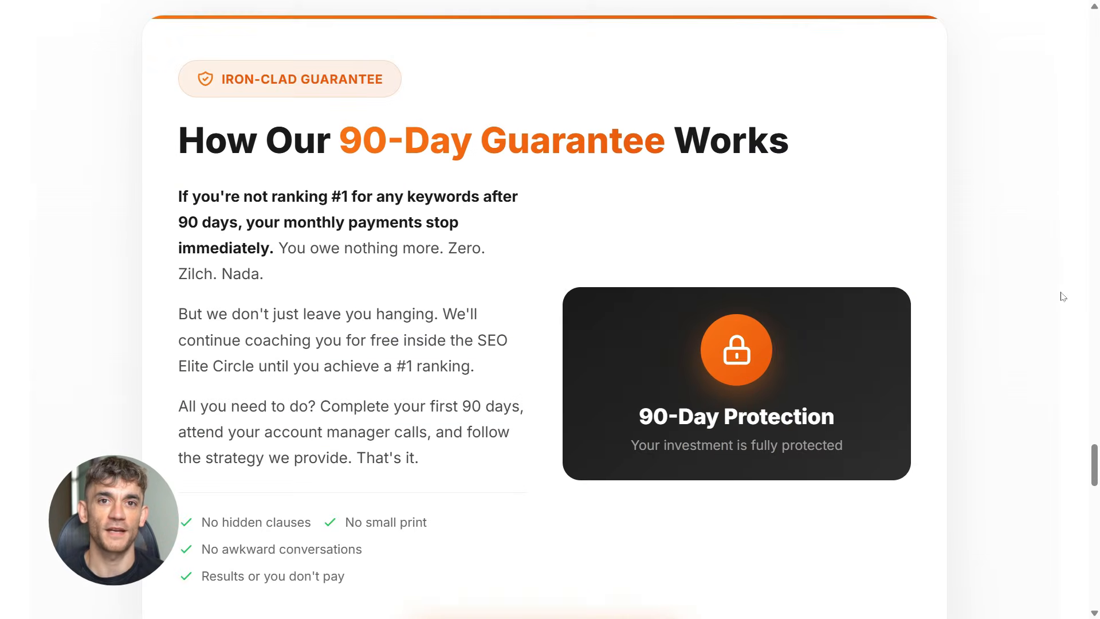
{"action": "scroll", "scroll_direction": "down", "scroll_amount": 3}
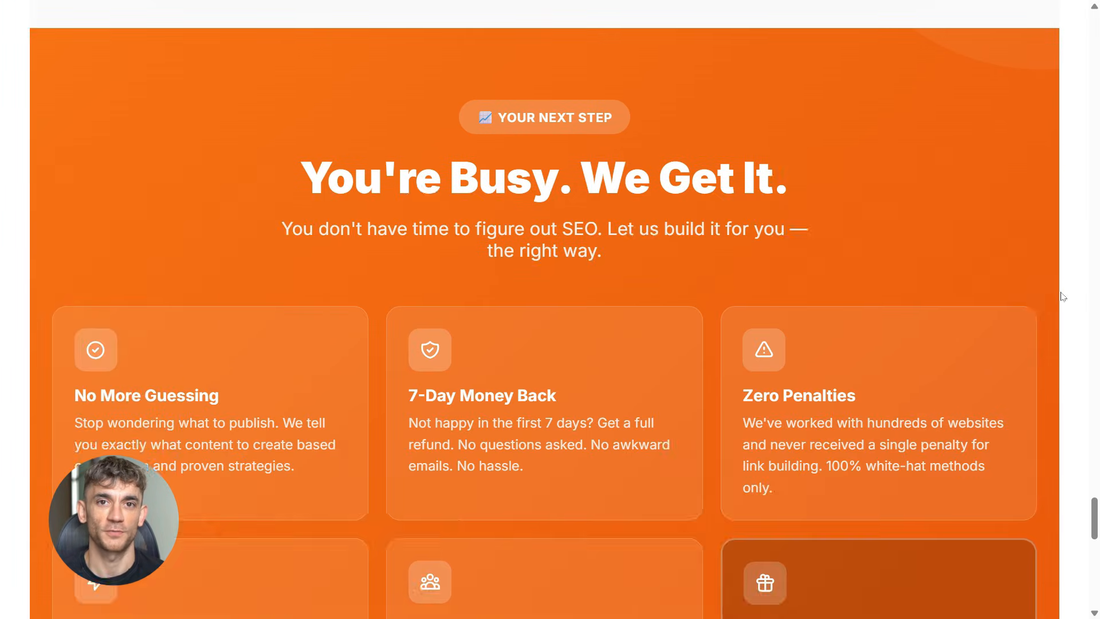
{"action": "scroll", "scroll_direction": "down", "scroll_amount": 3}
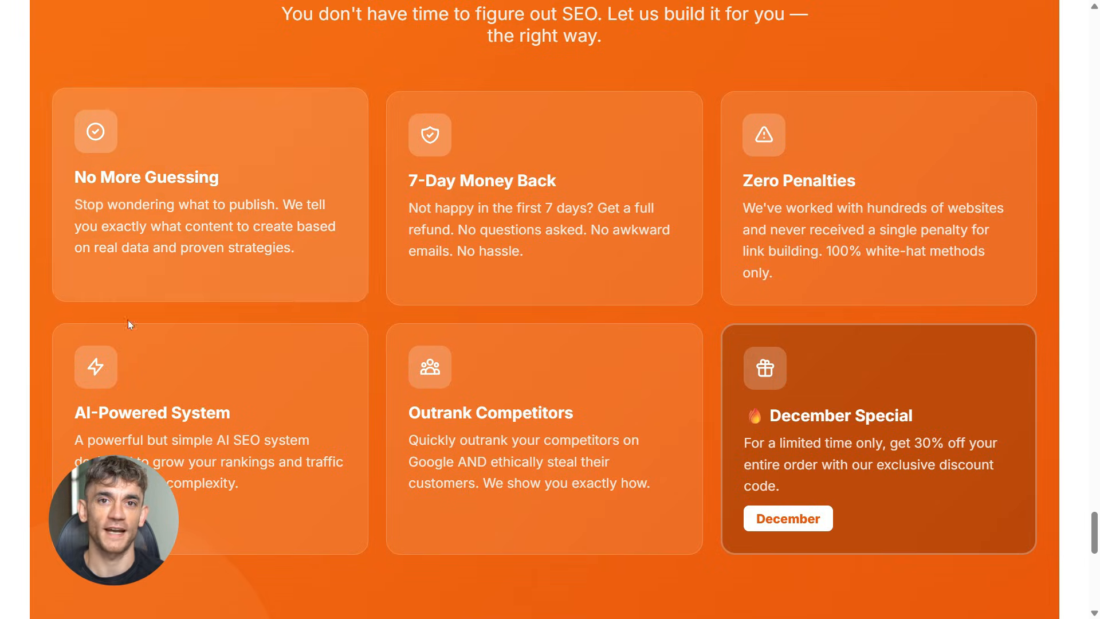